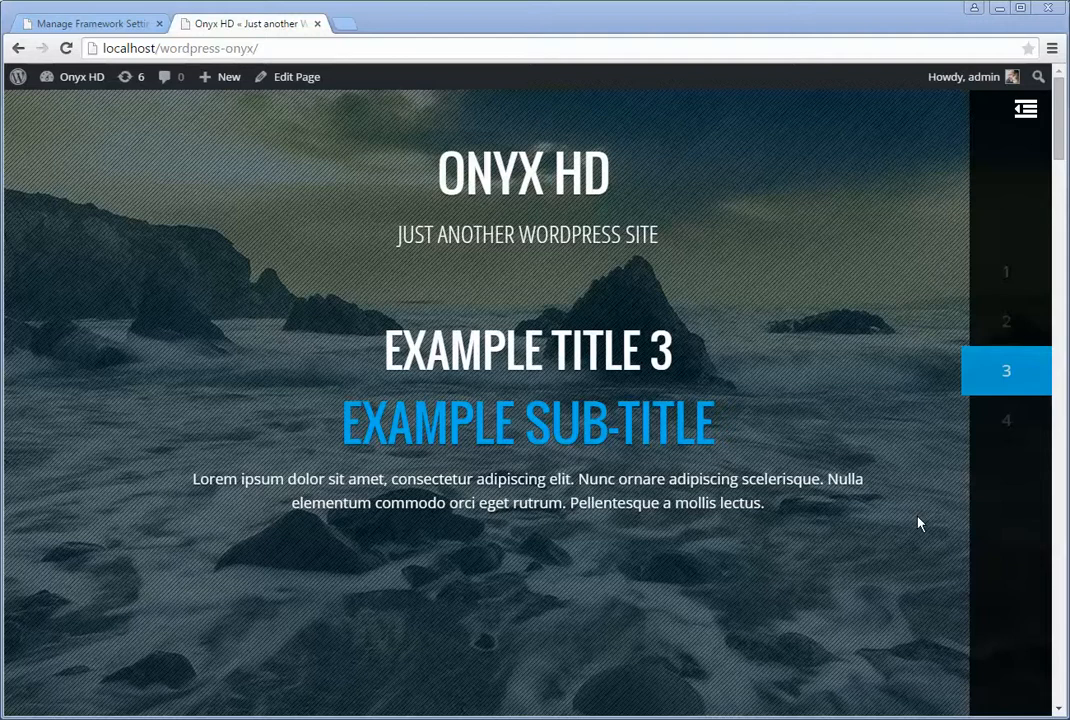
pyautogui.moveTo(876, 384)
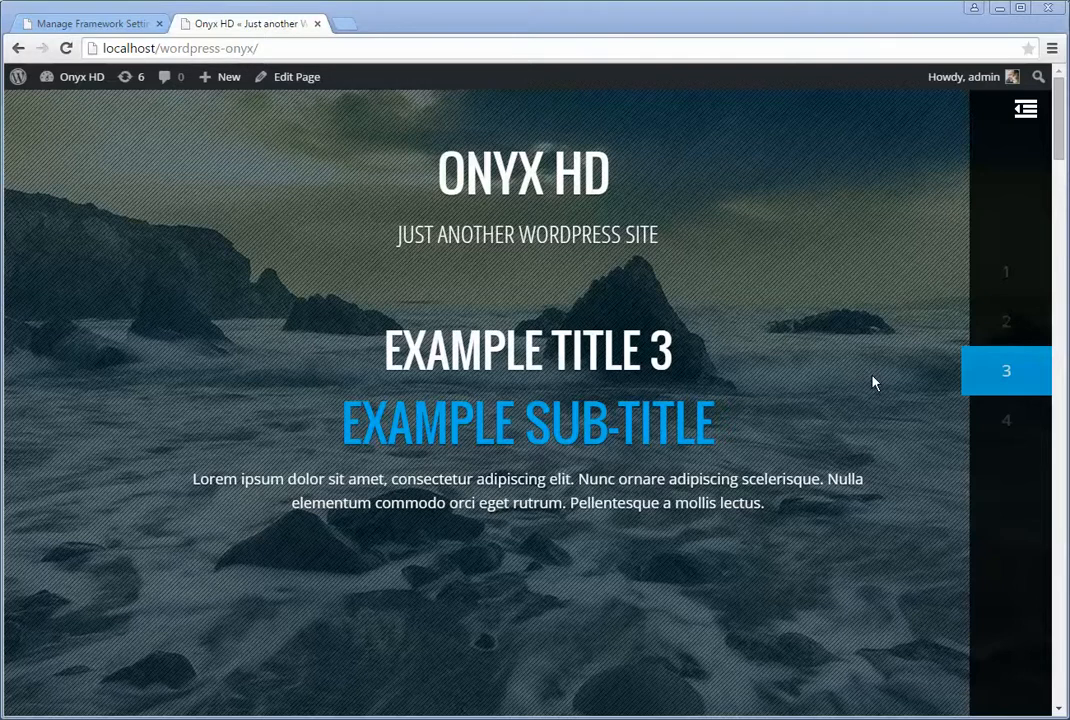
# Return from the live Onyx HD home page to the Onyx Theme Settings admin screen
pyautogui.click(90, 24)
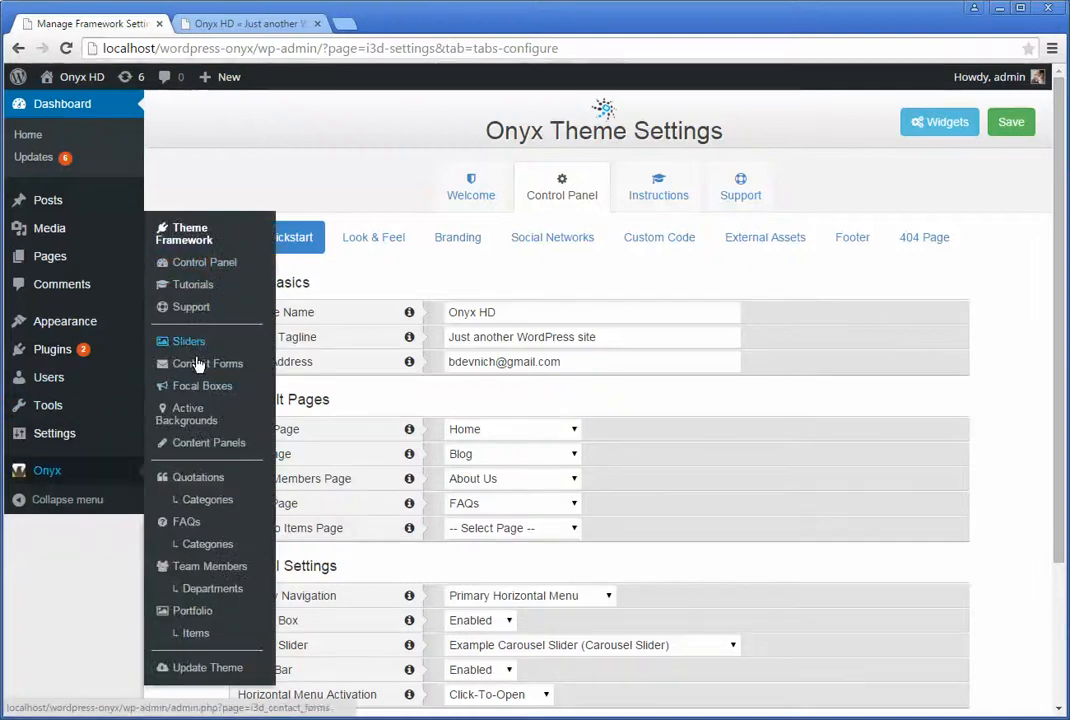
pyautogui.moveTo(202, 384)
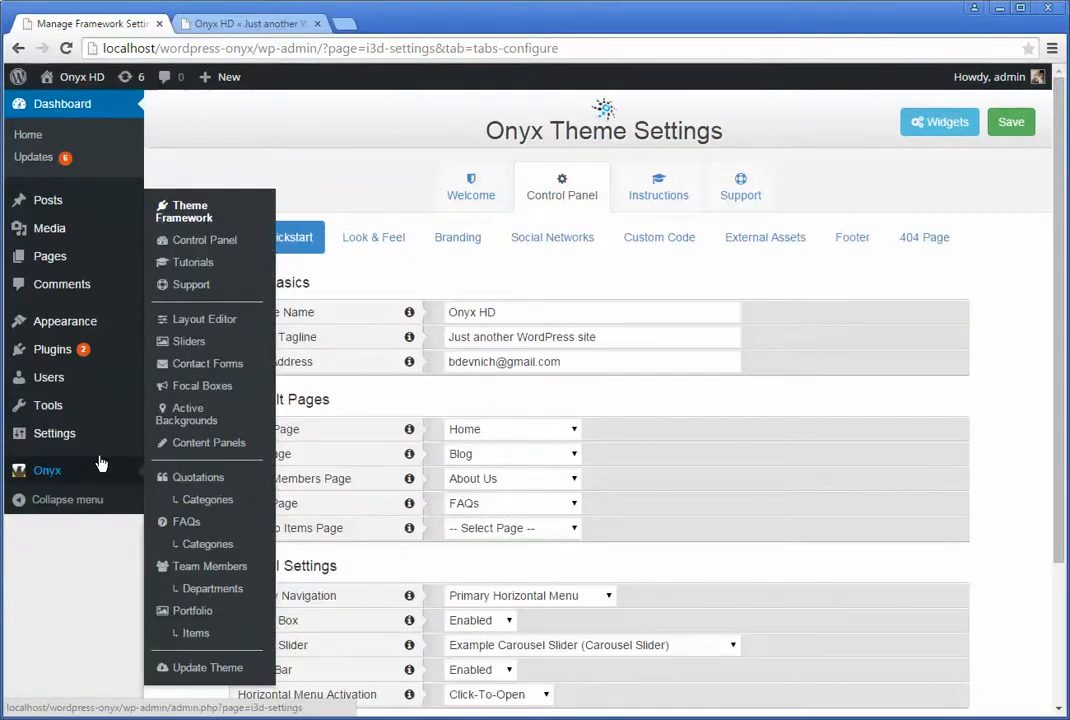
# From the Onyx Layout Editor, load the Primary layout on its Manage Layout page
pyautogui.click(204, 318)
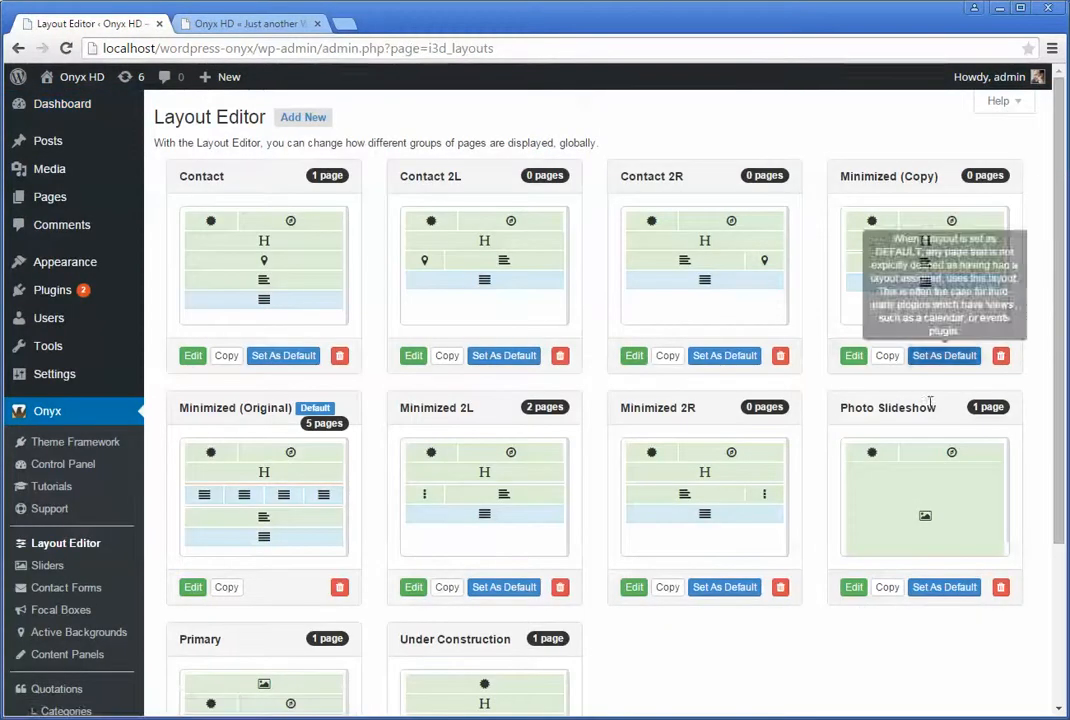
pyautogui.scroll(-3)
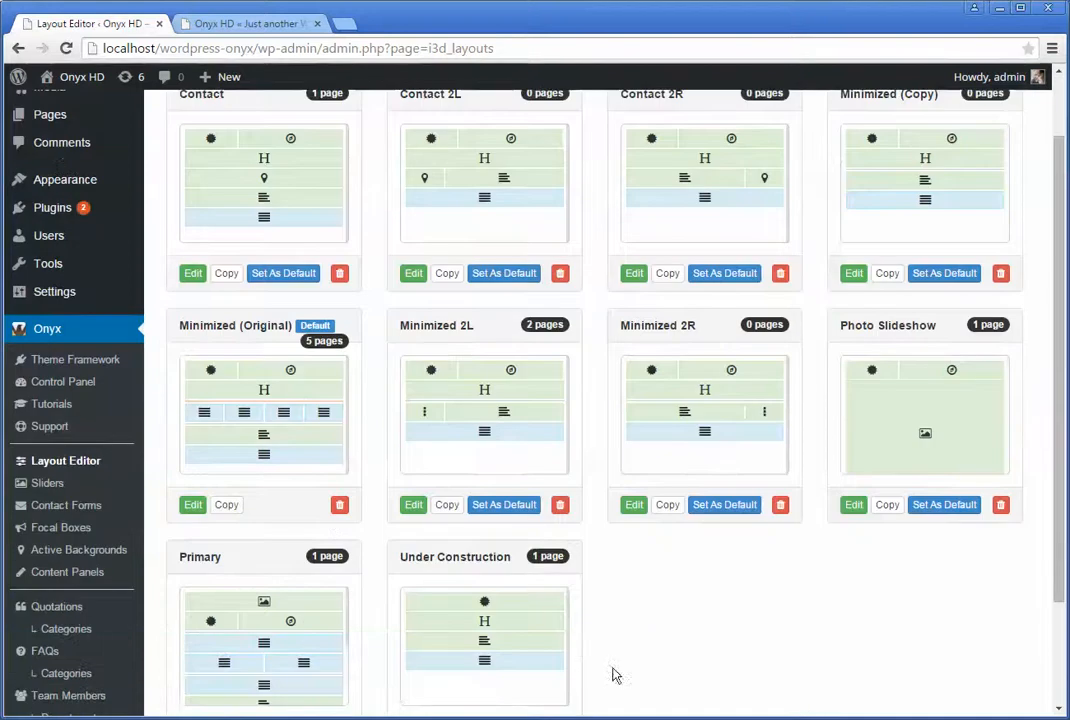
pyautogui.scroll(-3)
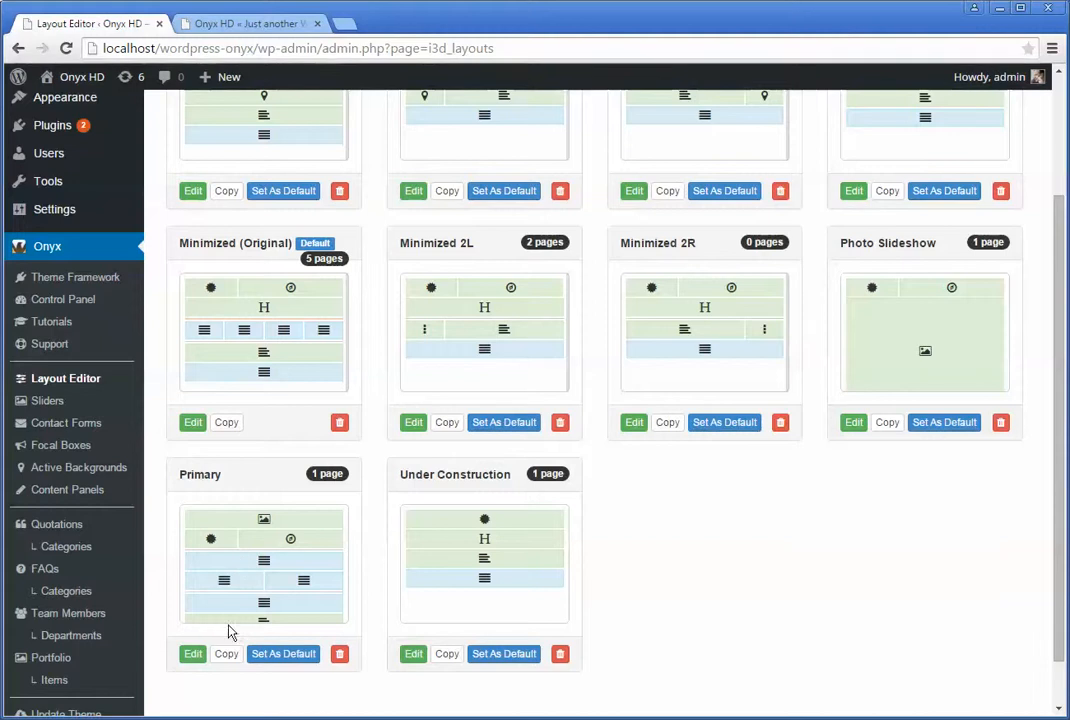
pyautogui.click(192, 652)
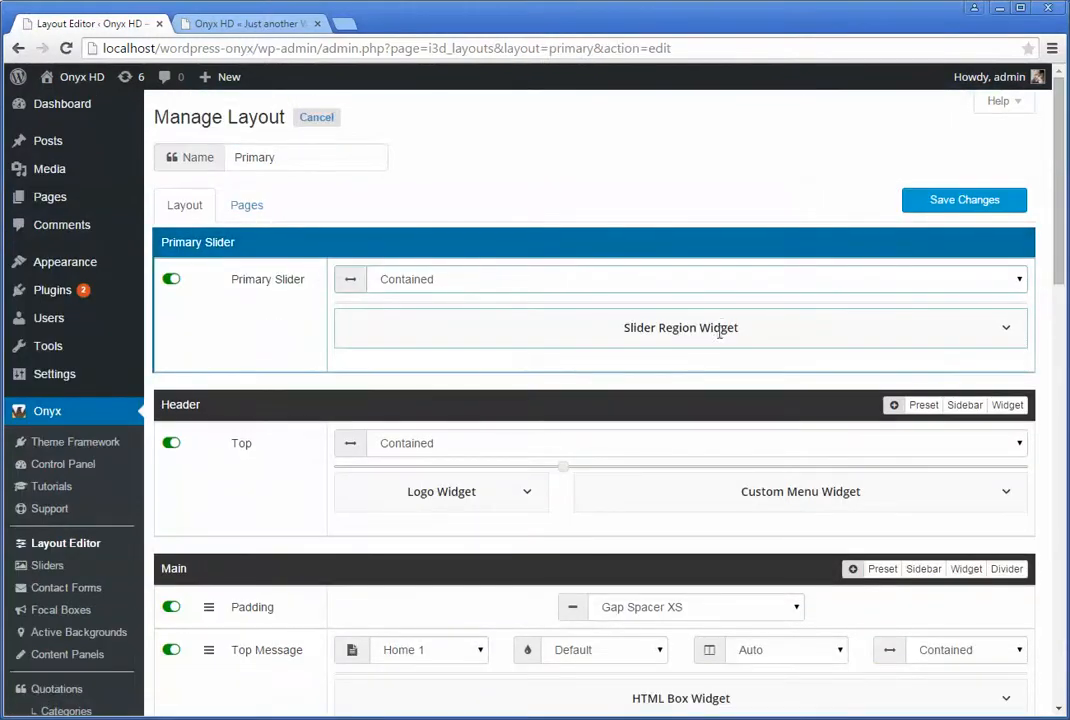
pyautogui.moveTo(694, 374)
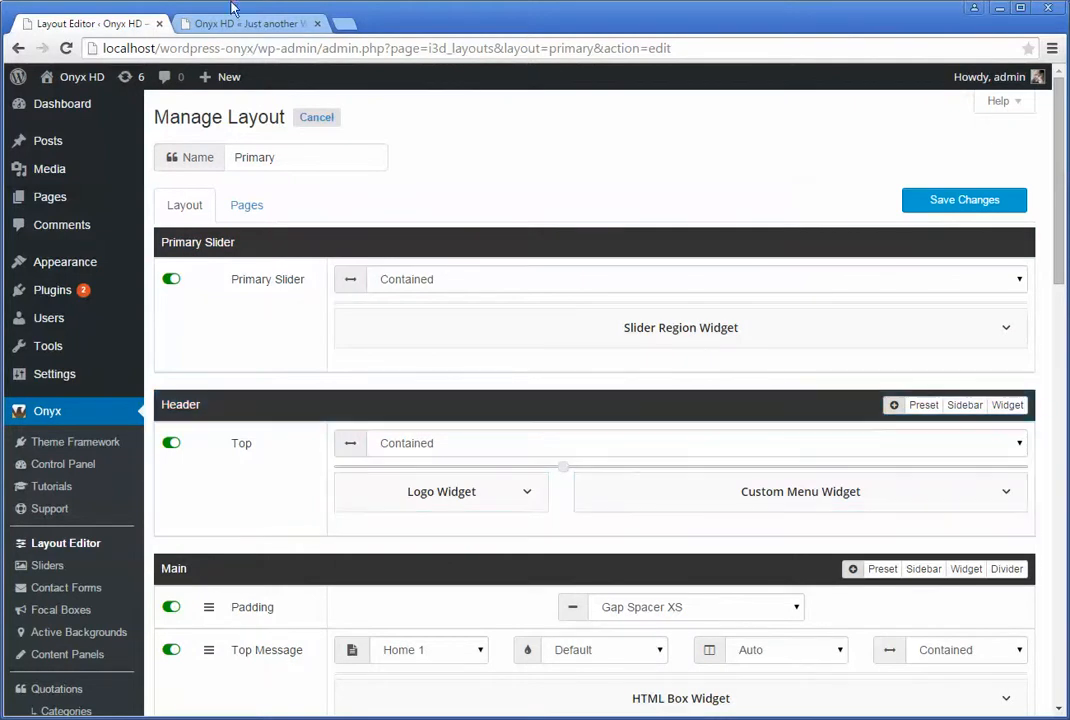
pyautogui.click(248, 24)
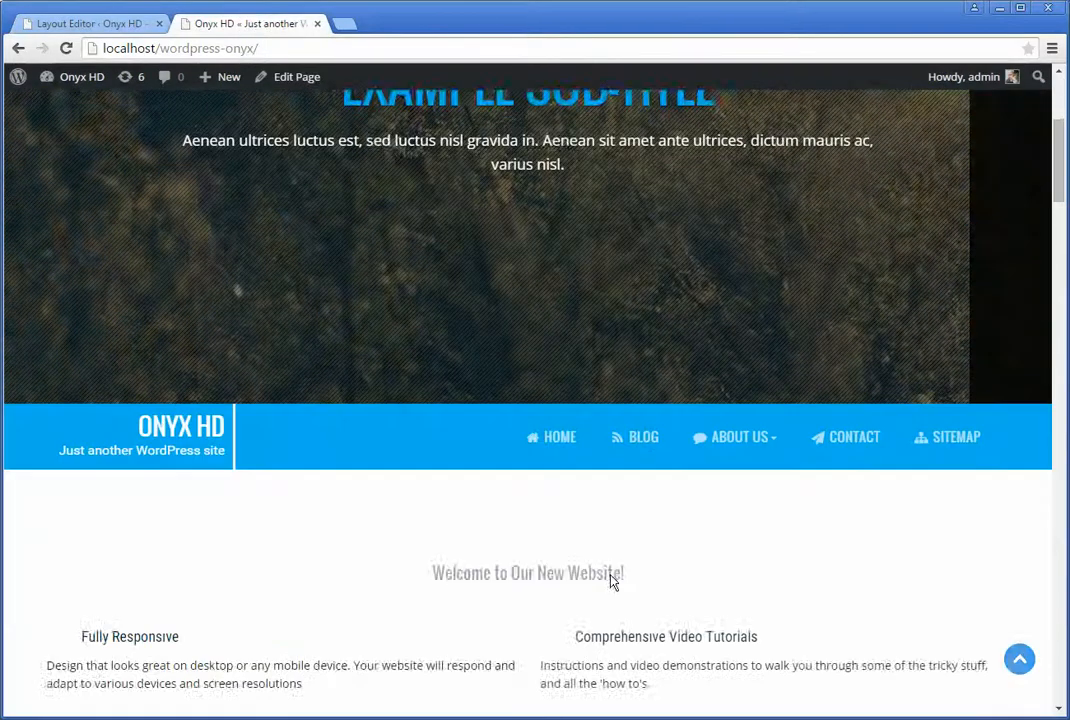
pyautogui.scroll(-3)
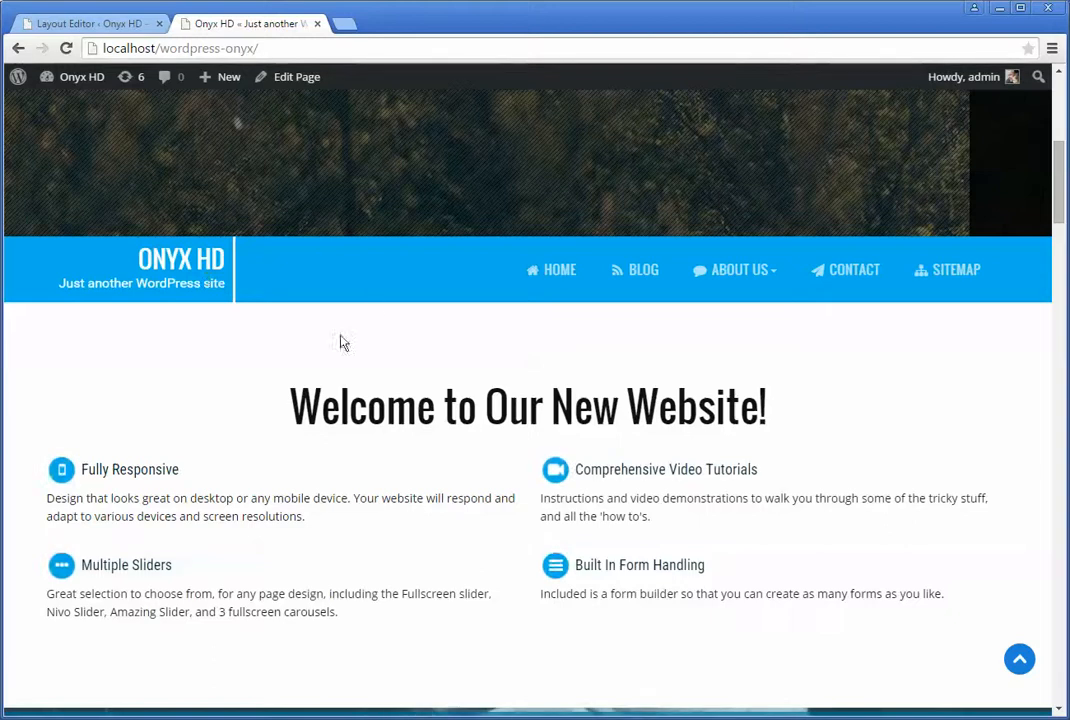
pyautogui.click(84, 24)
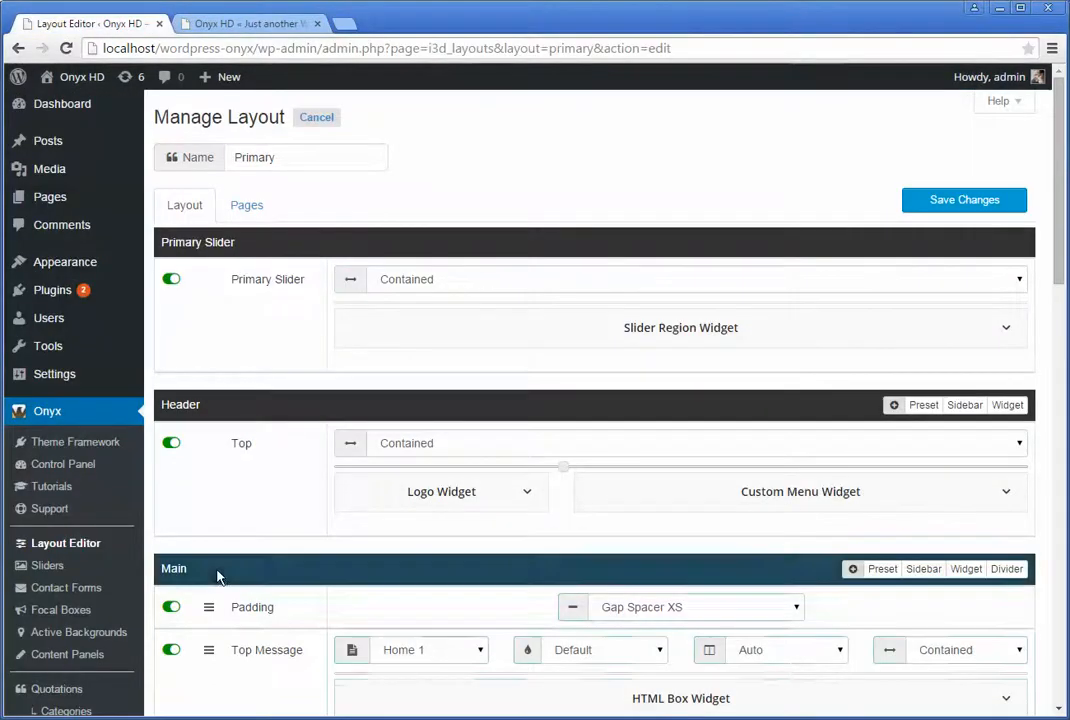
pyautogui.scroll(-3)
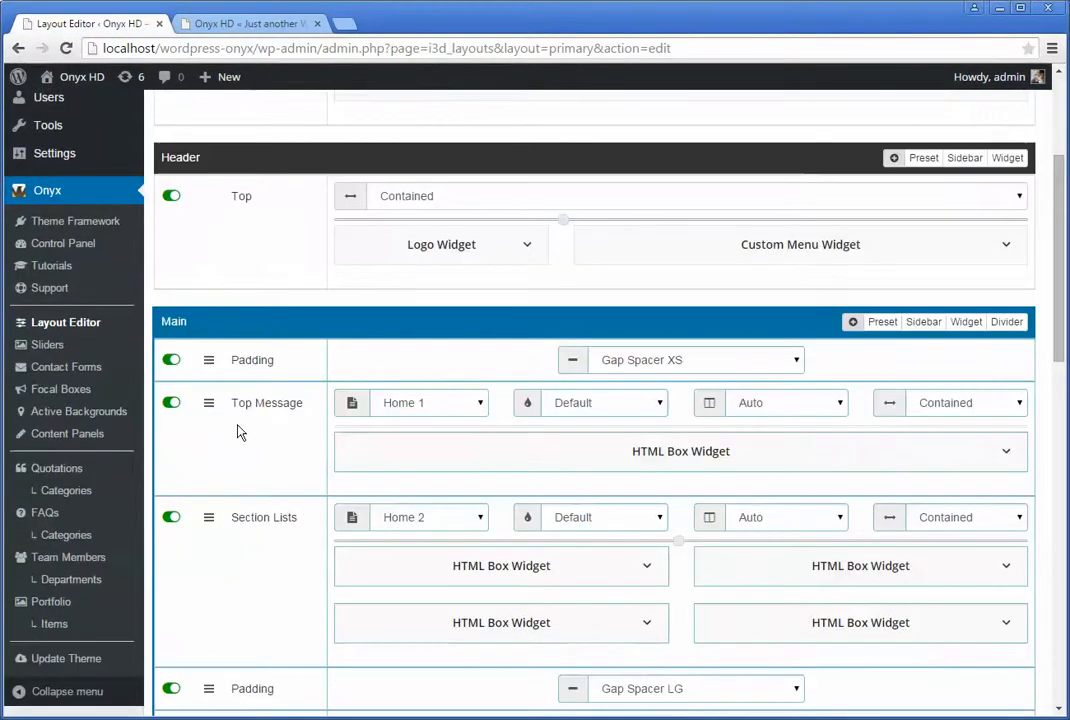
pyautogui.moveTo(490, 452)
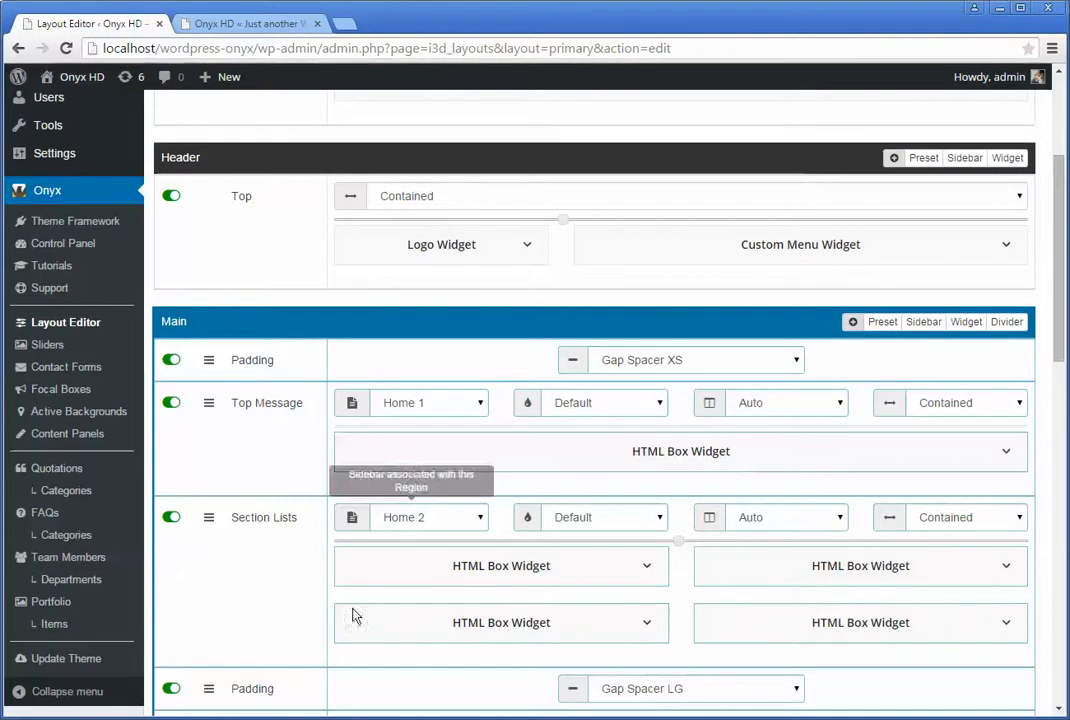
pyautogui.scroll(-3)
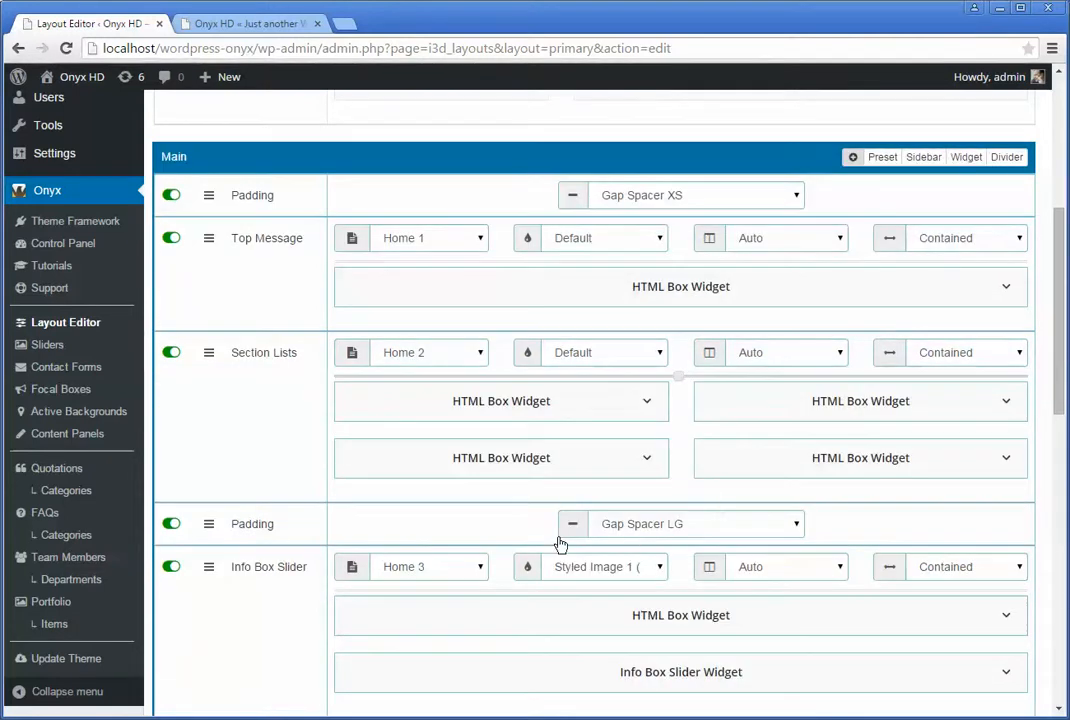
pyautogui.scroll(-3)
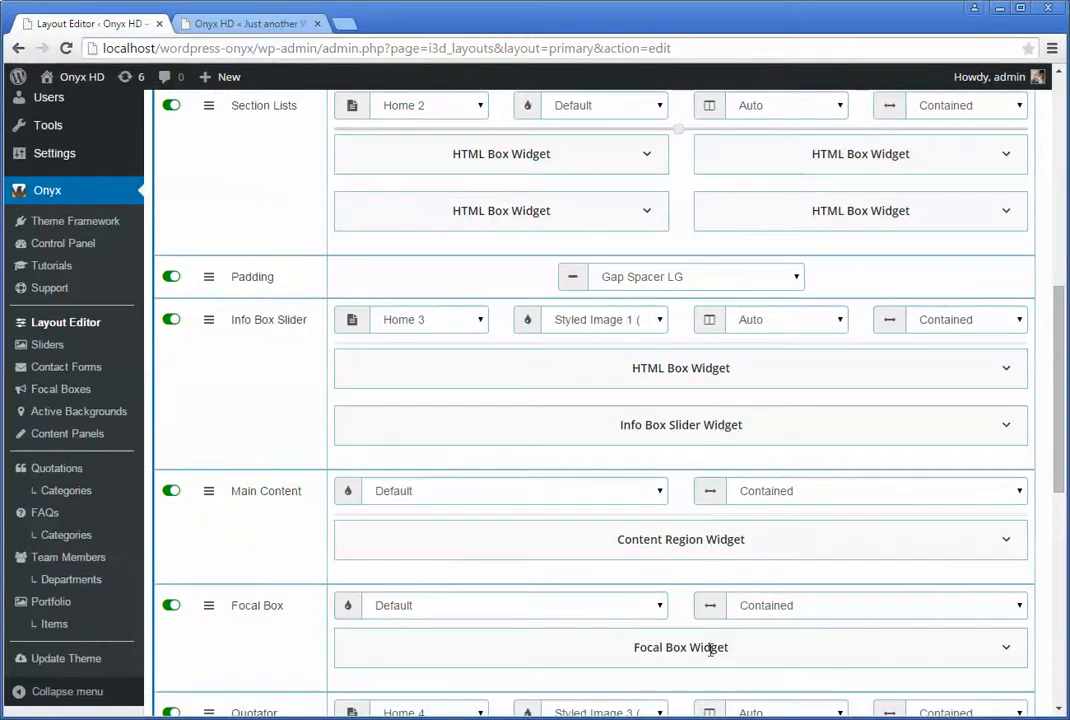
pyautogui.scroll(-3)
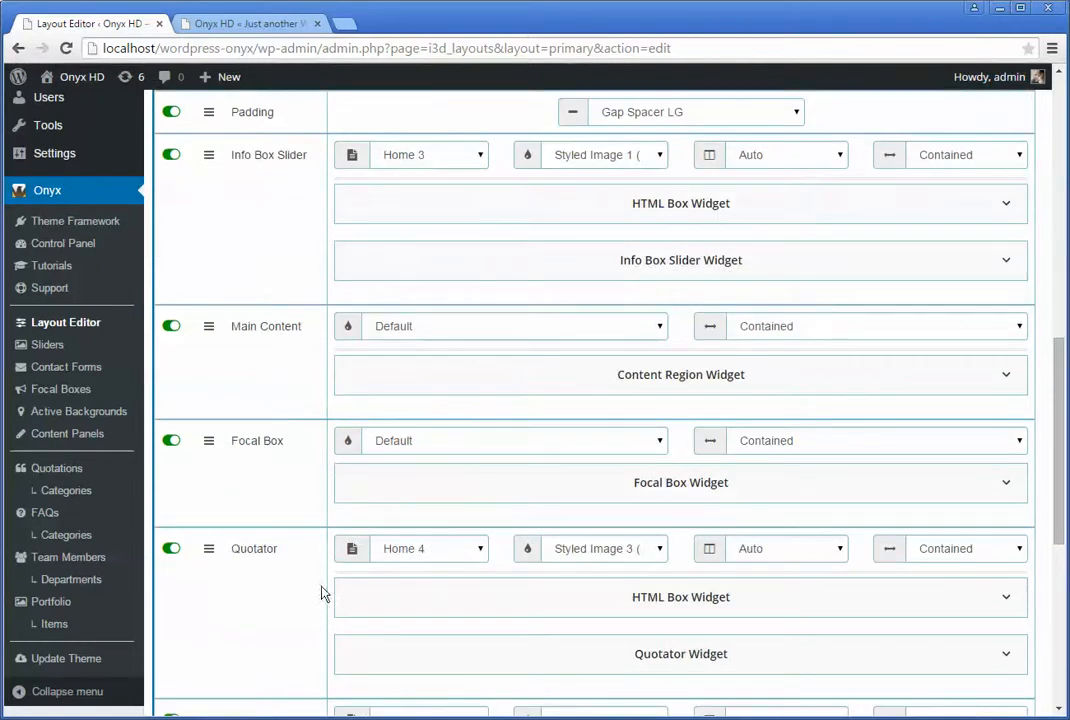
pyautogui.moveTo(448, 584)
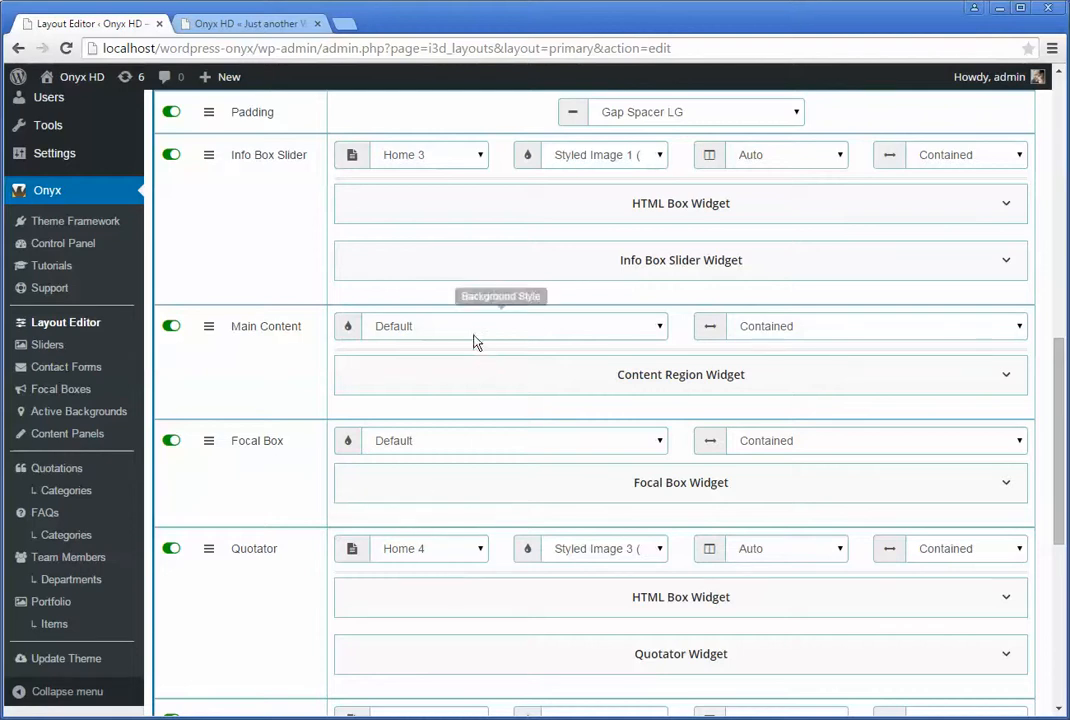
pyautogui.moveTo(208, 390)
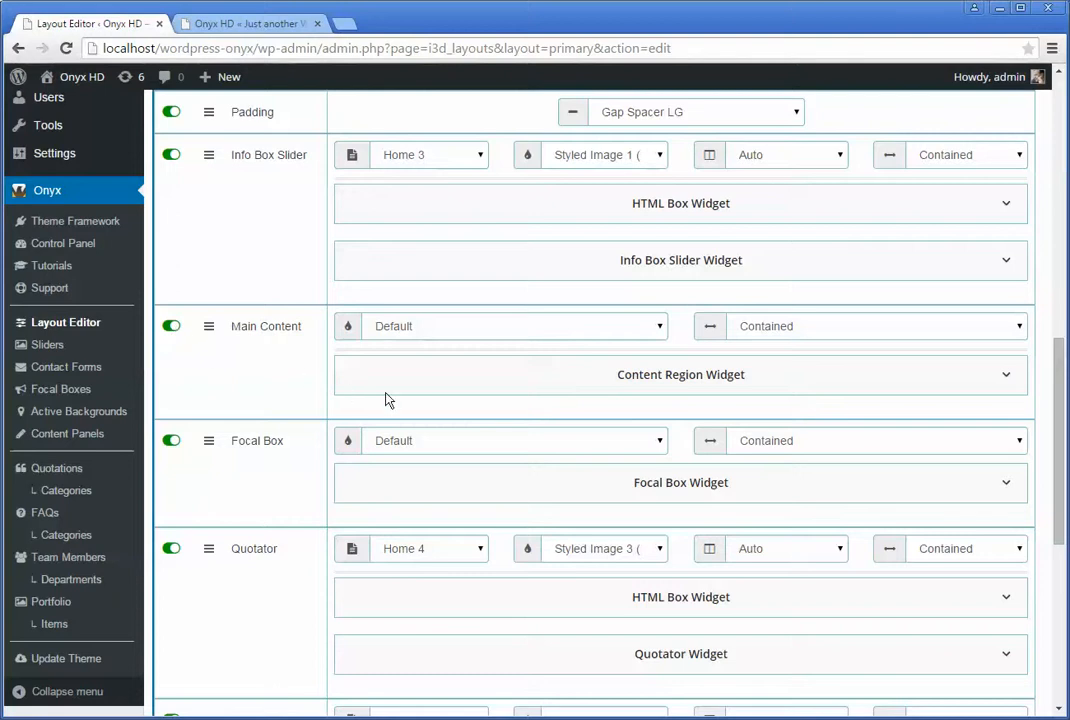
pyautogui.scroll(3)
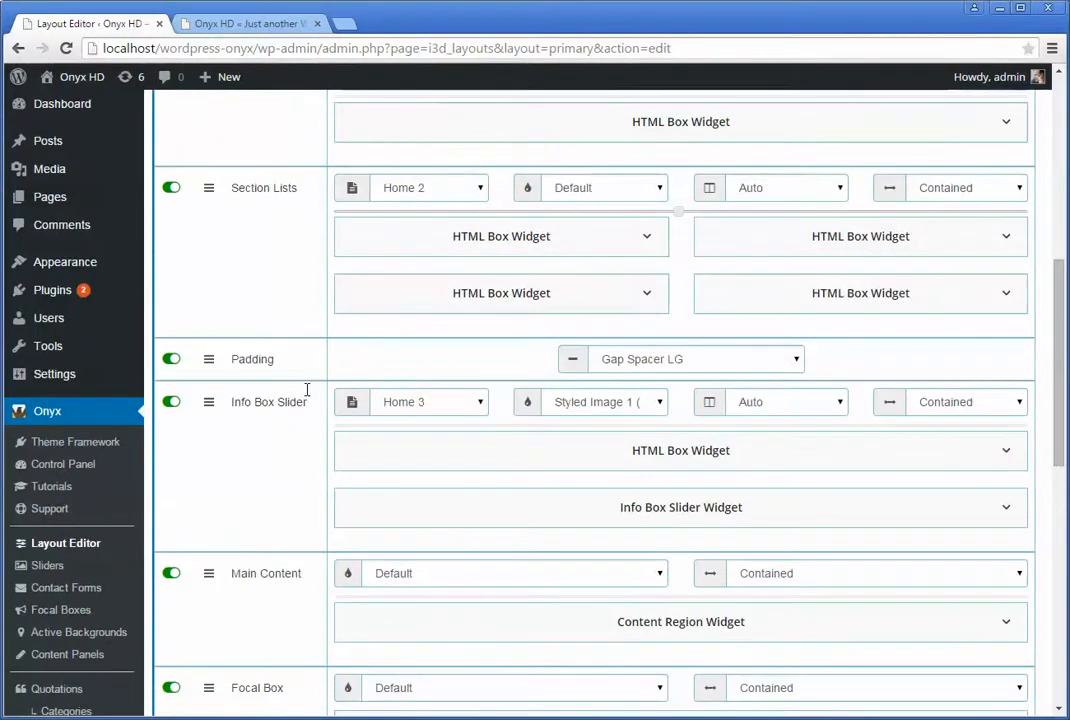
pyautogui.scroll(3)
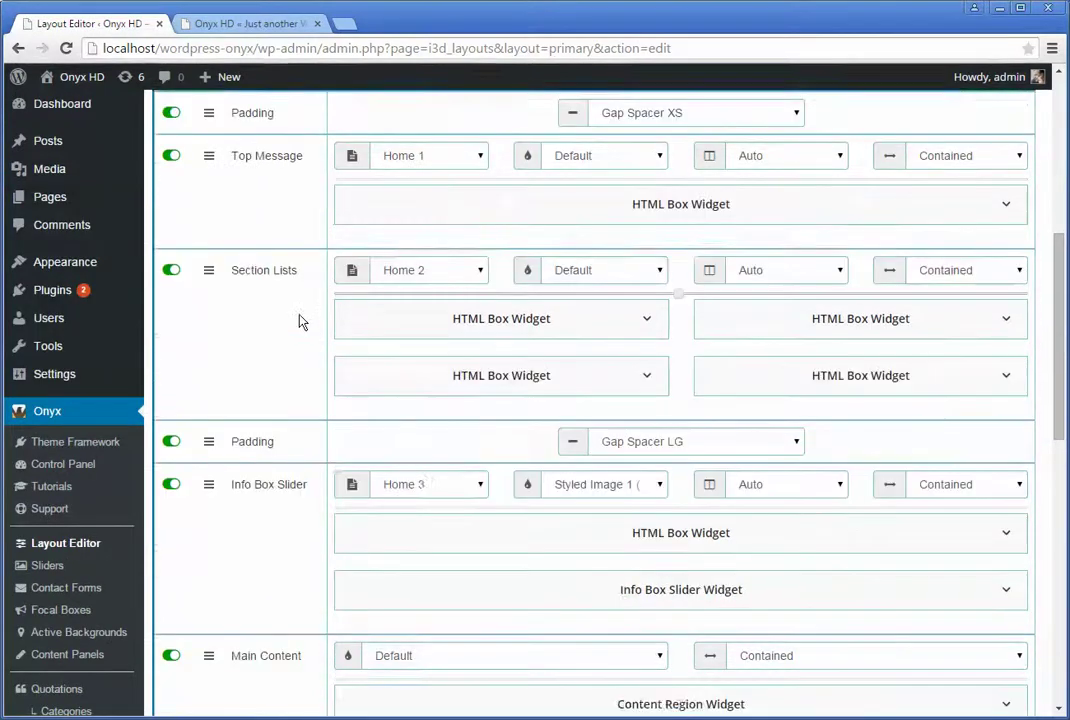
pyautogui.scroll(3)
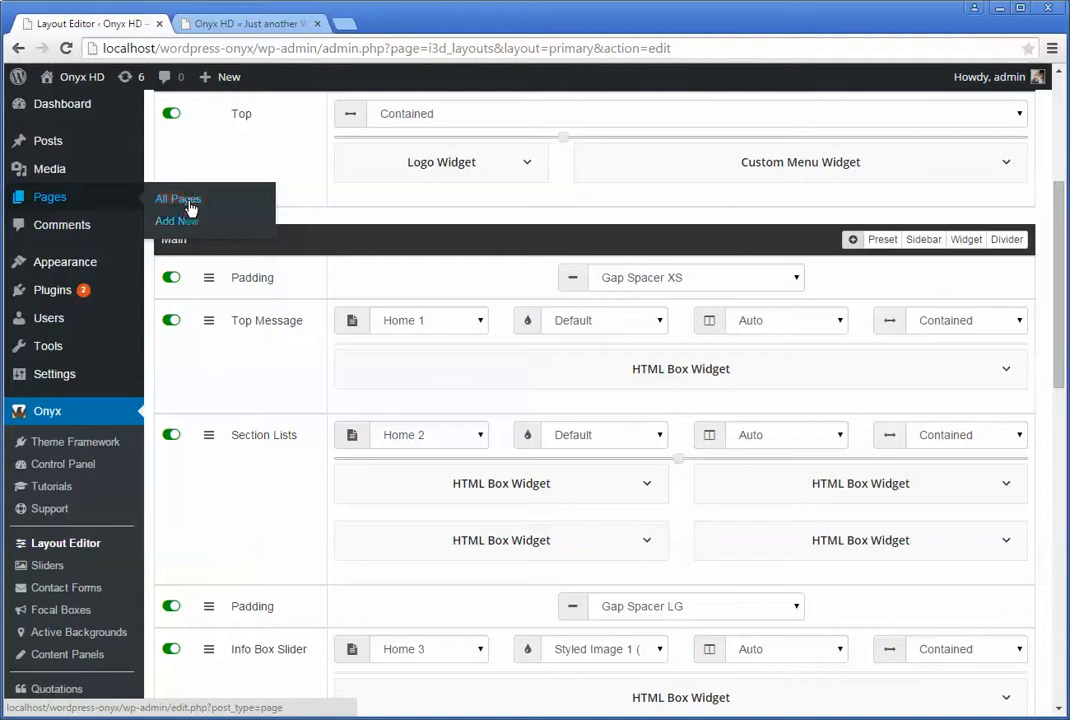
pyautogui.moveTo(190, 204)
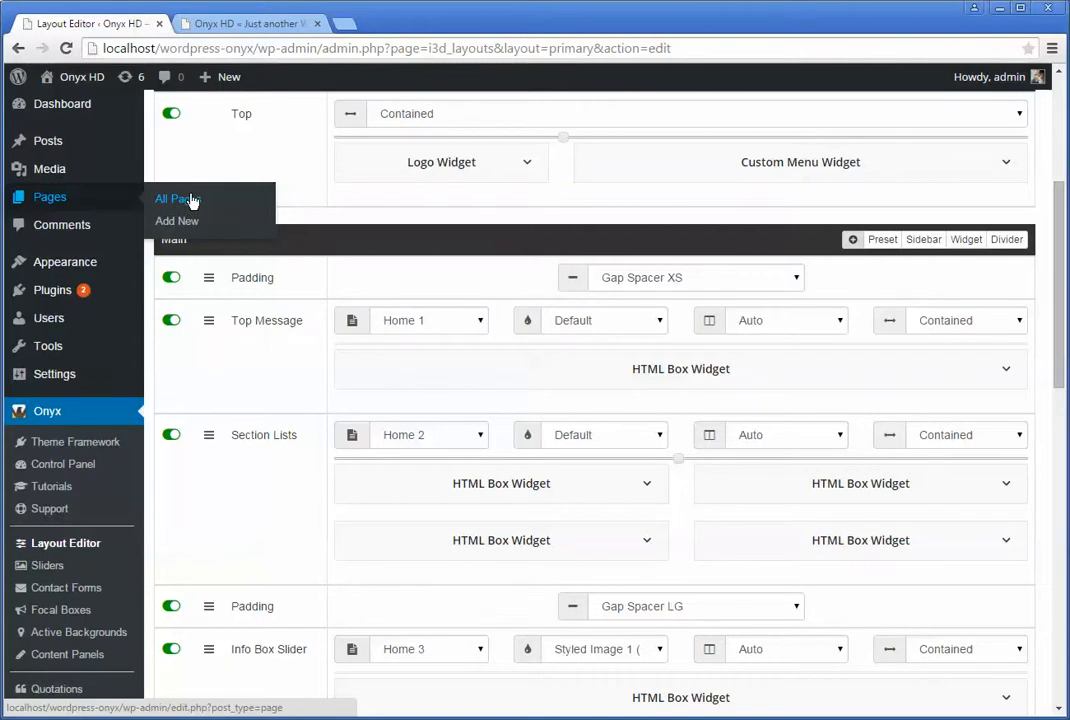
# List all pages and bring the Home front page into the Edit Page screen
pyautogui.click(172, 200)
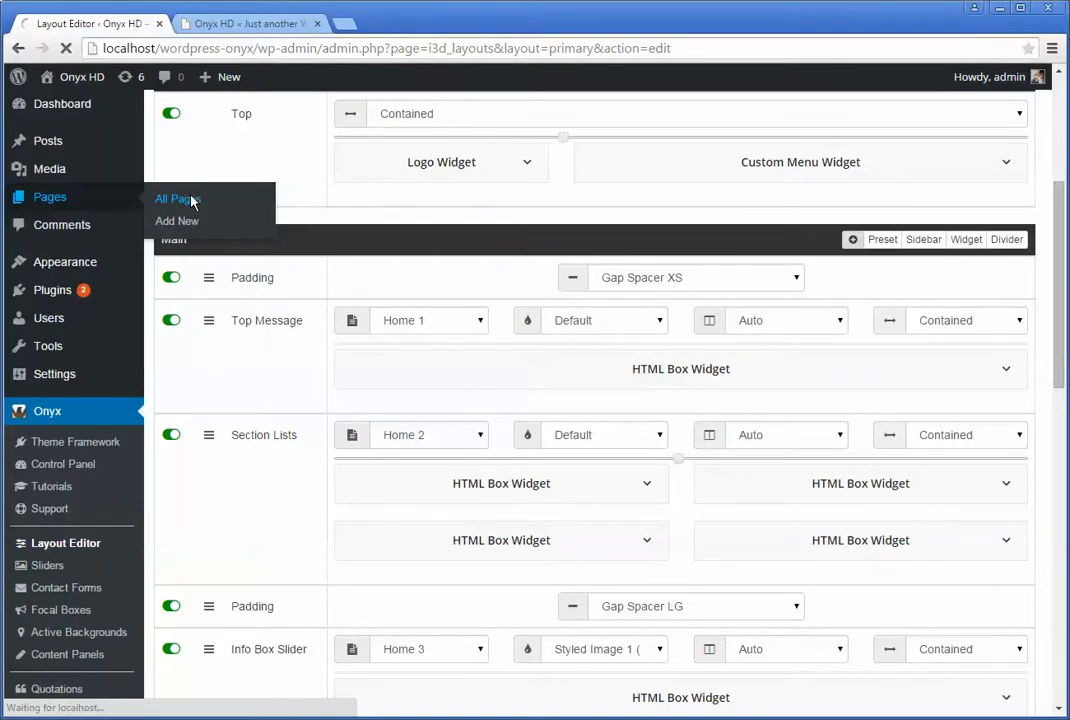
pyautogui.click(176, 200)
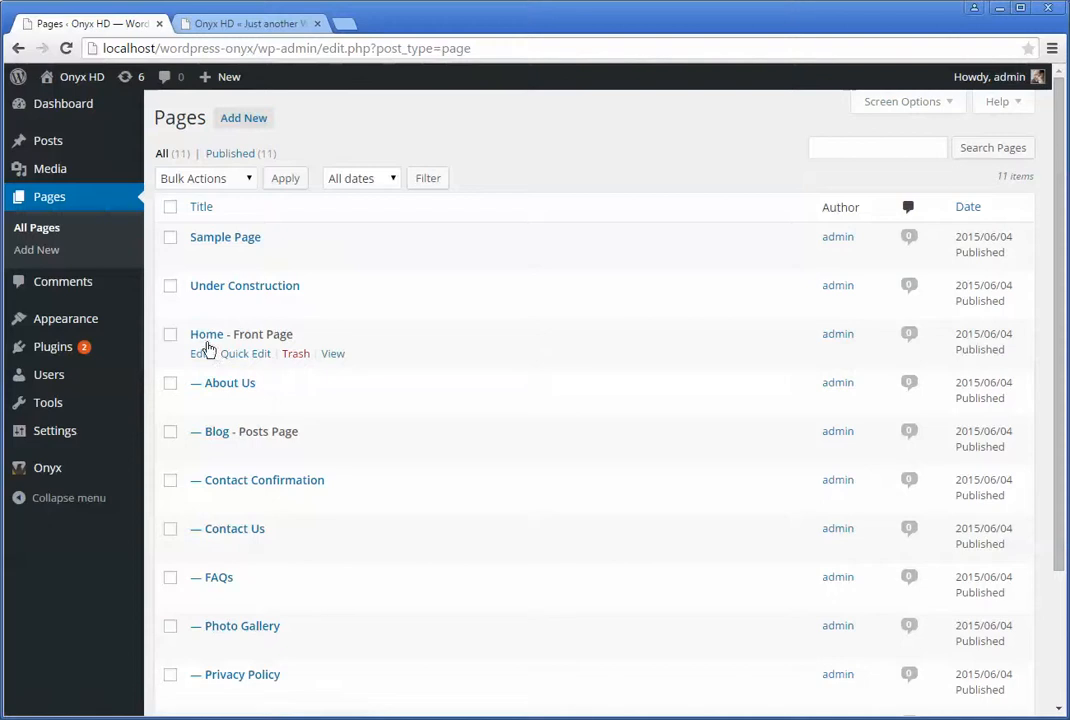
pyautogui.click(198, 352)
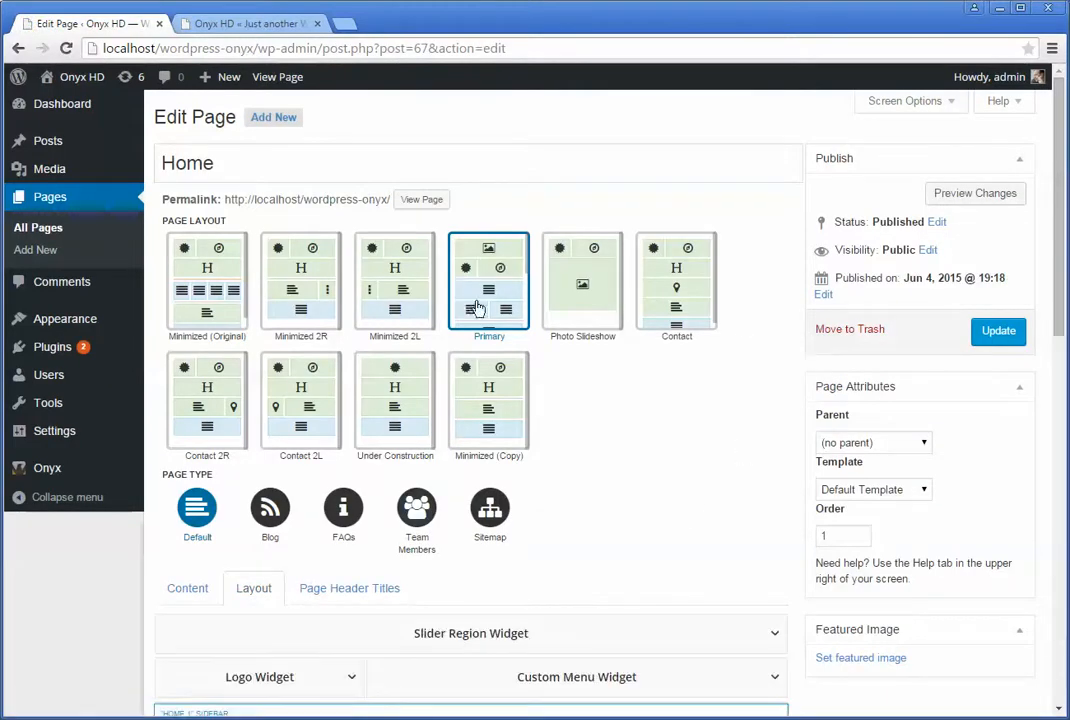
pyautogui.scroll(-3)
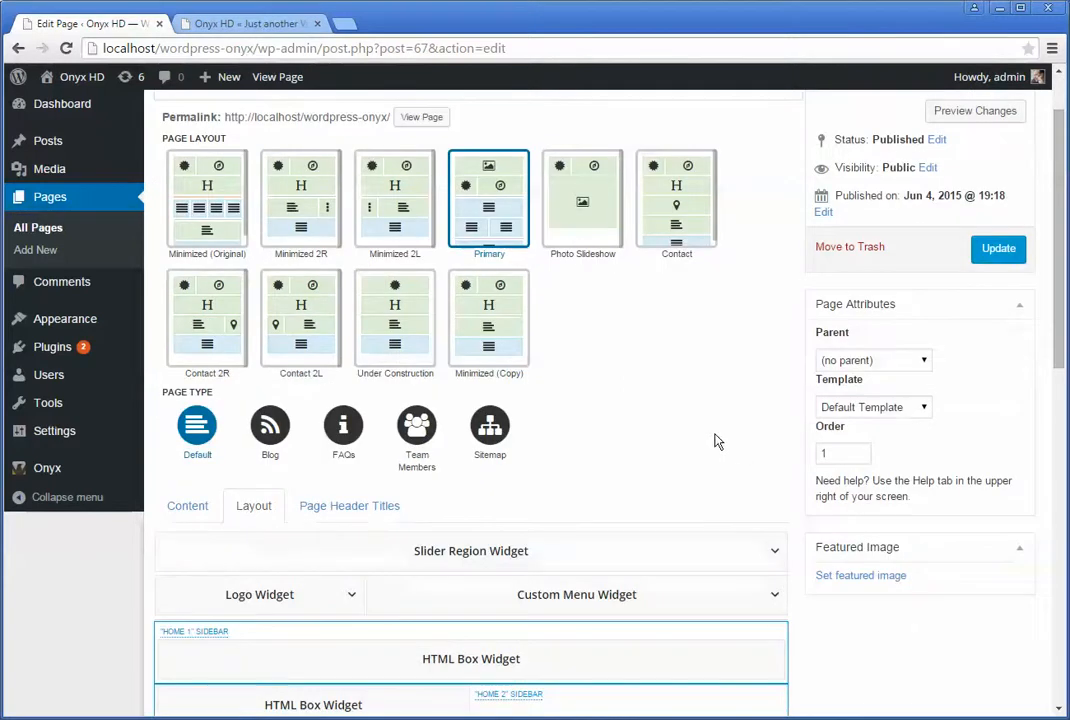
pyautogui.scroll(-3)
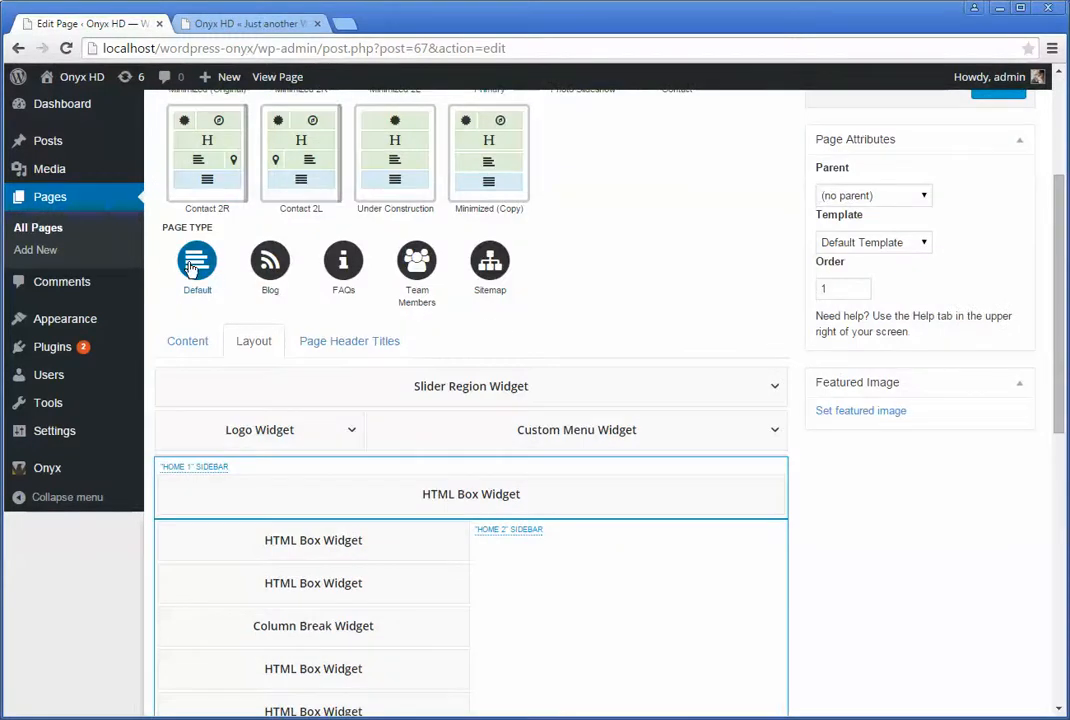
pyautogui.moveTo(176, 260)
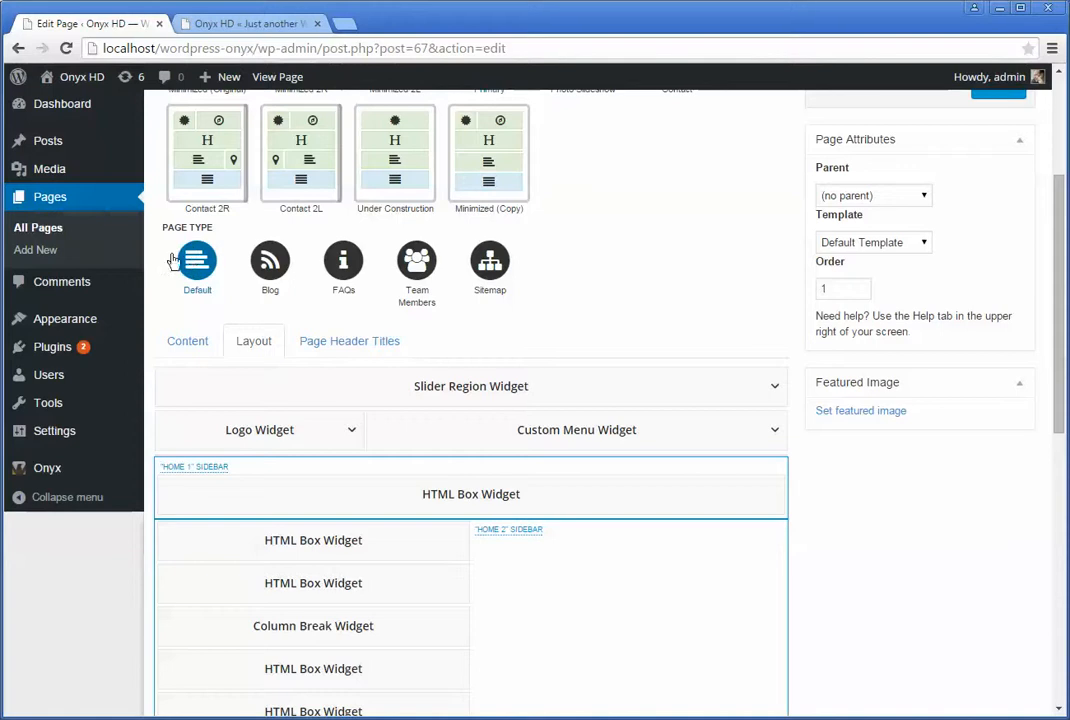
pyautogui.moveTo(400, 238)
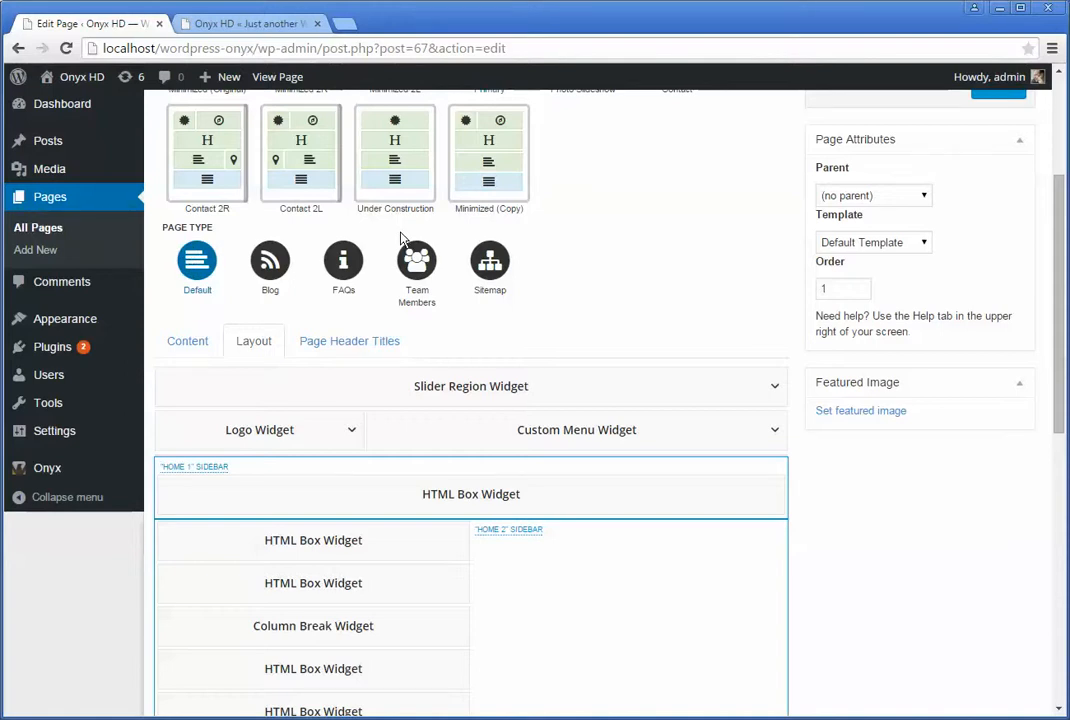
pyautogui.moveTo(670, 220)
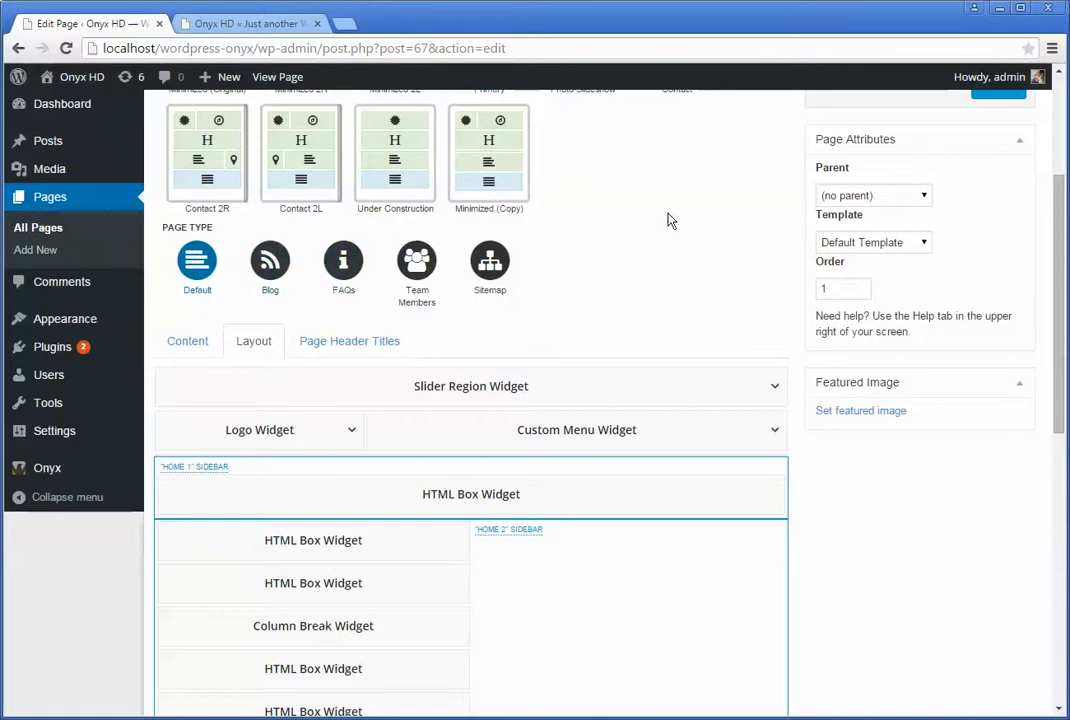
pyautogui.moveTo(184, 376)
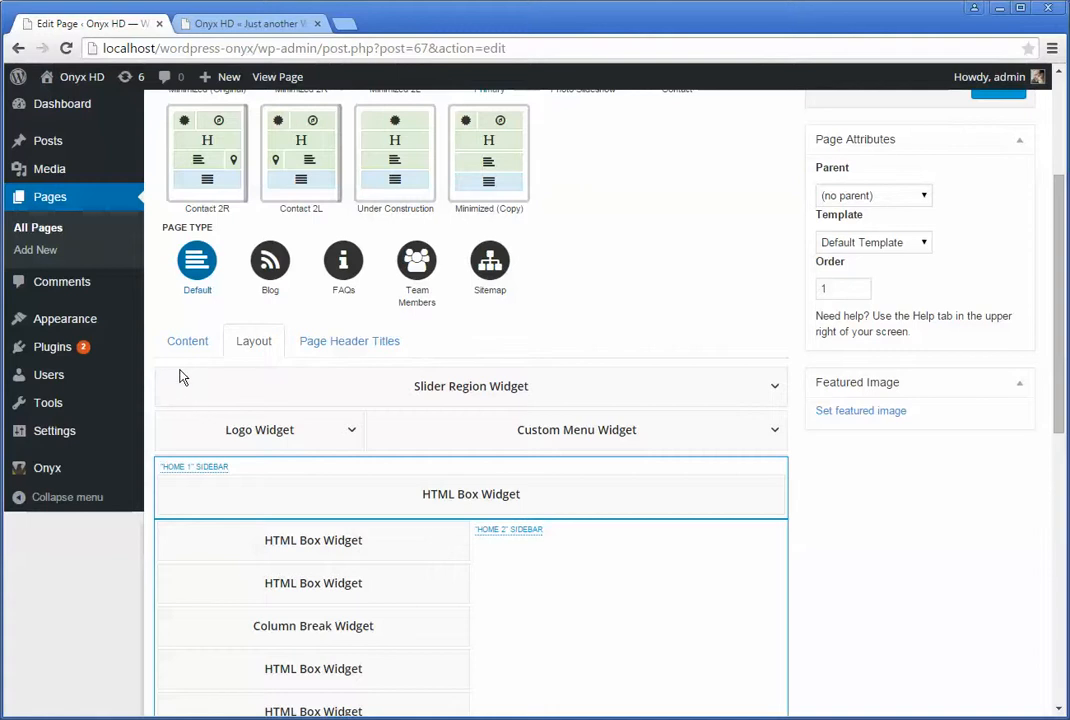
pyautogui.click(188, 340)
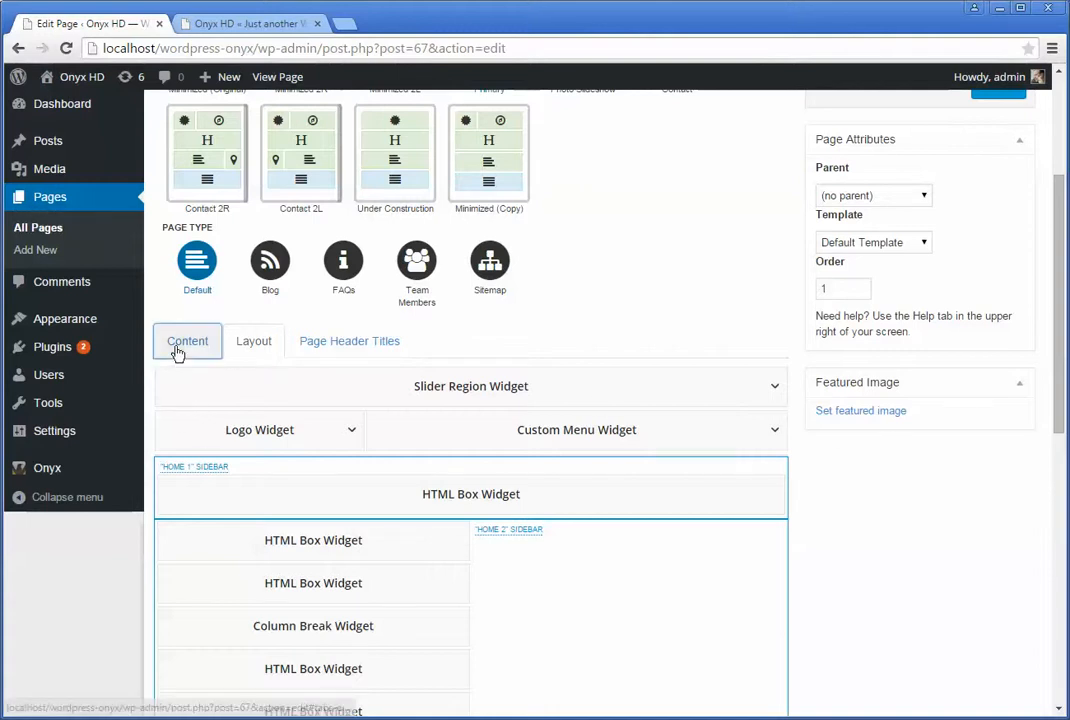
# Review the Home page's Content text against the live site, then return to its Layout settings
pyautogui.click(188, 340)
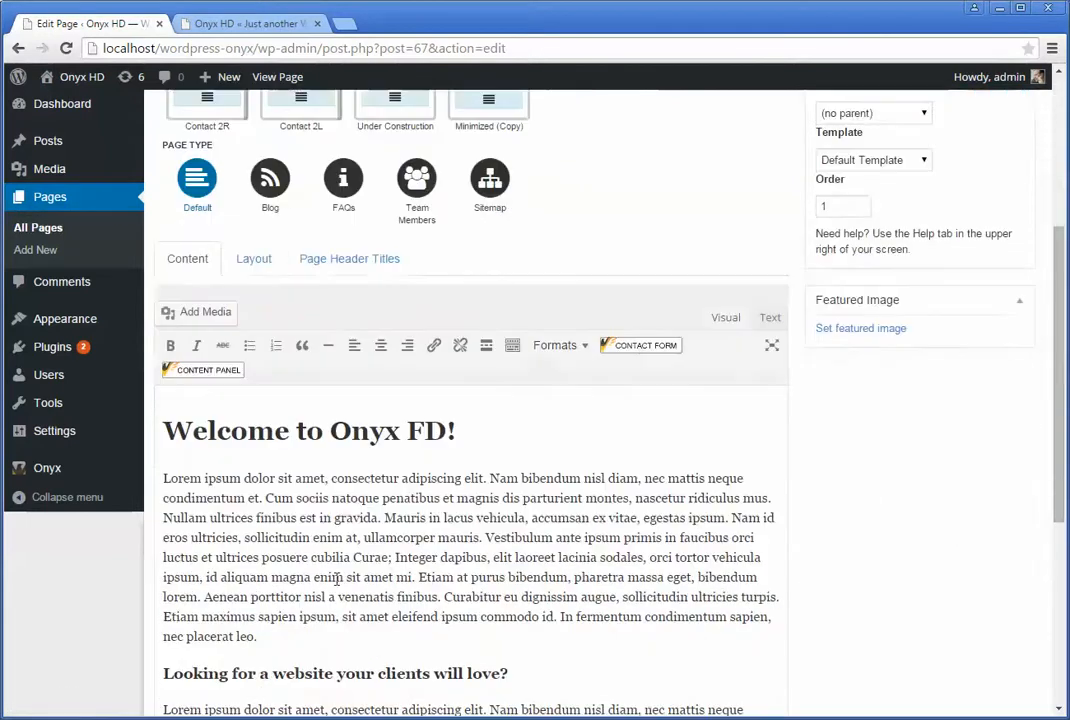
pyautogui.scroll(-3)
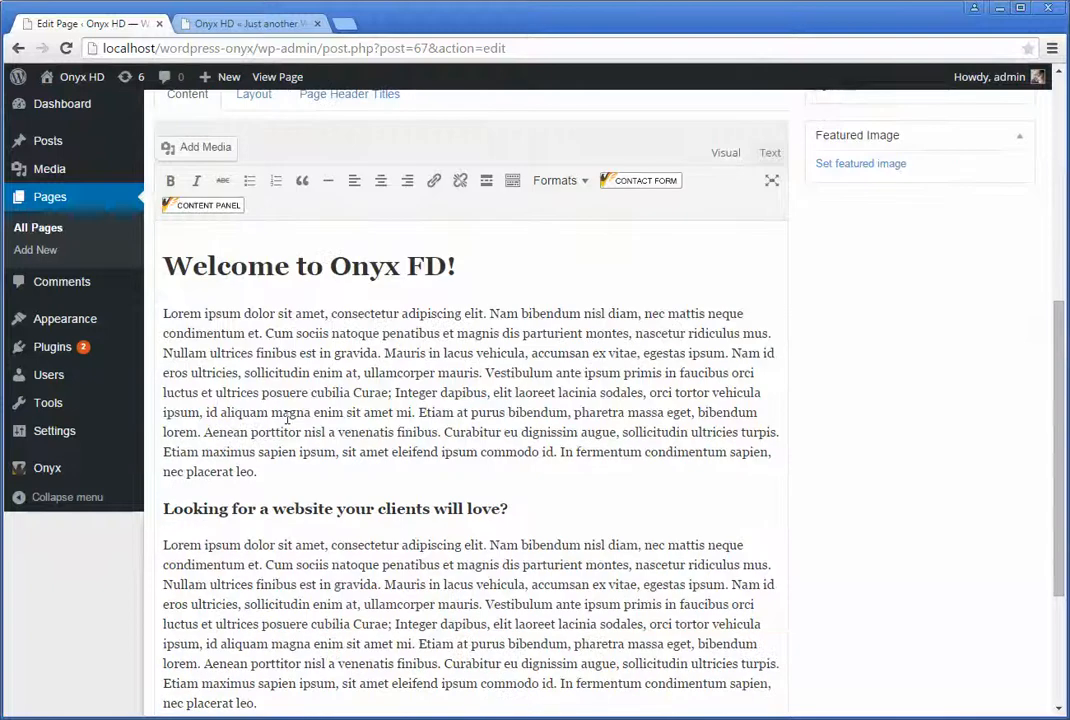
pyautogui.moveTo(268, 150)
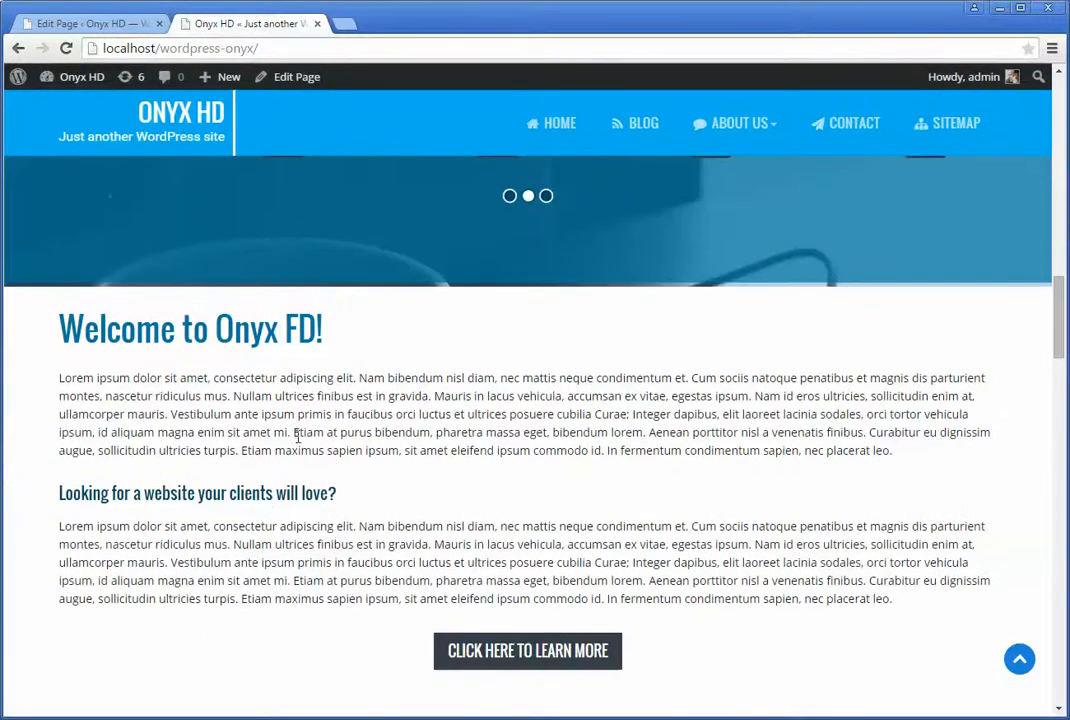
pyautogui.click(296, 76)
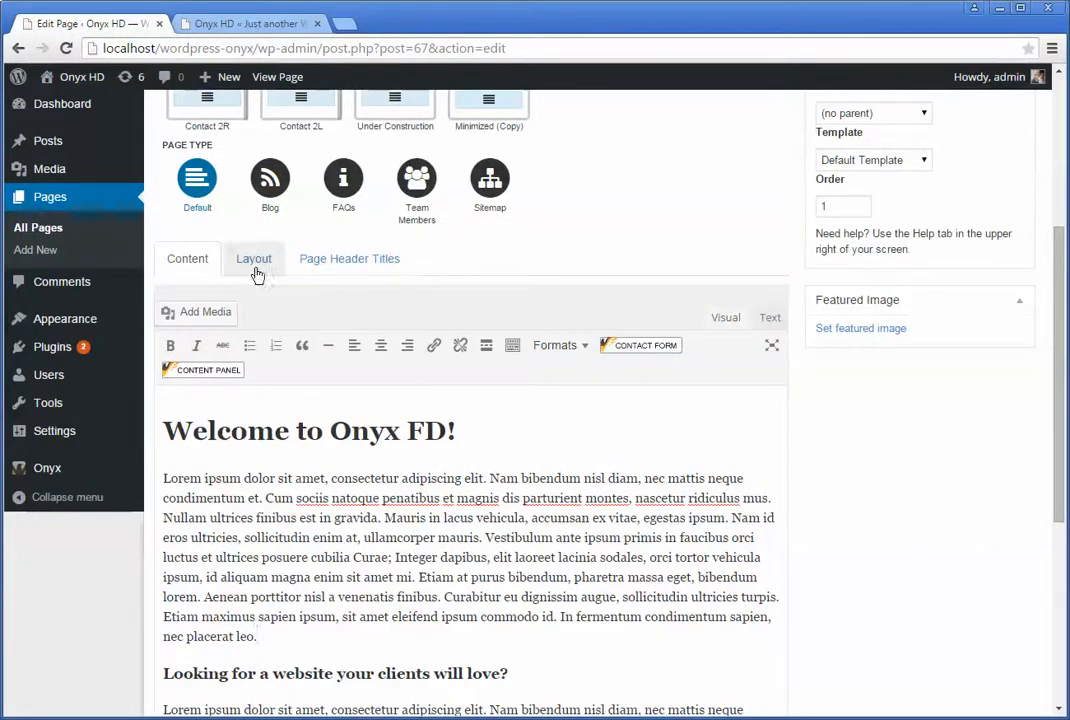
pyautogui.click(252, 258)
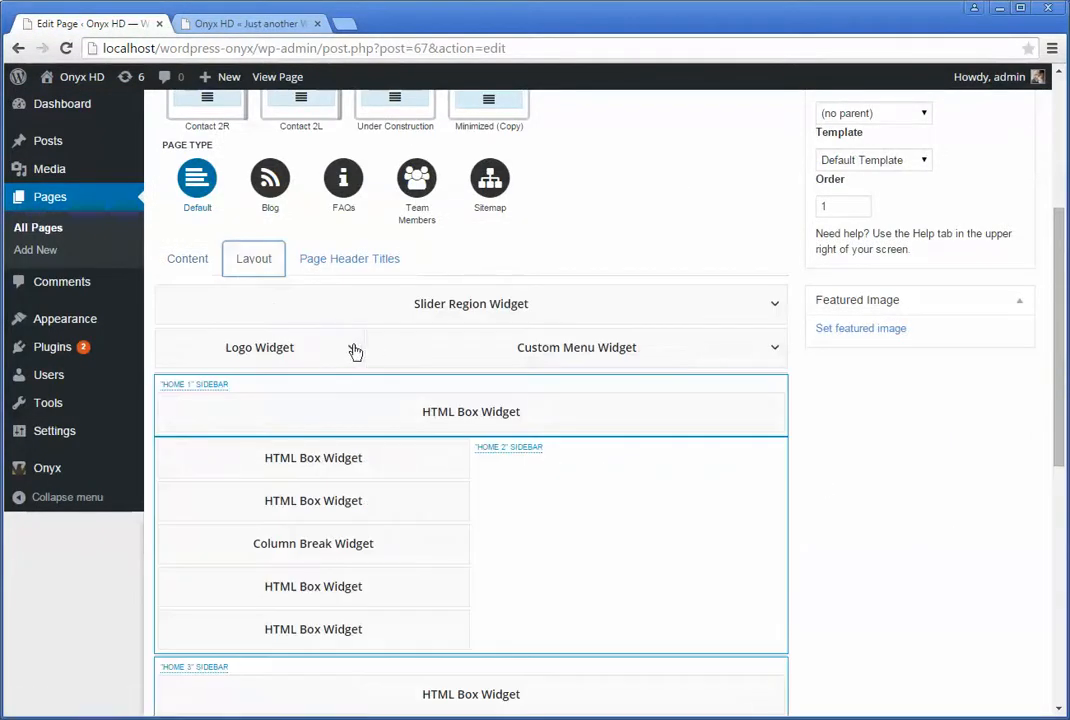
# Expand the Logo Widget options and scroll the layout settings down to the Focal Box Widget
pyautogui.click(352, 348)
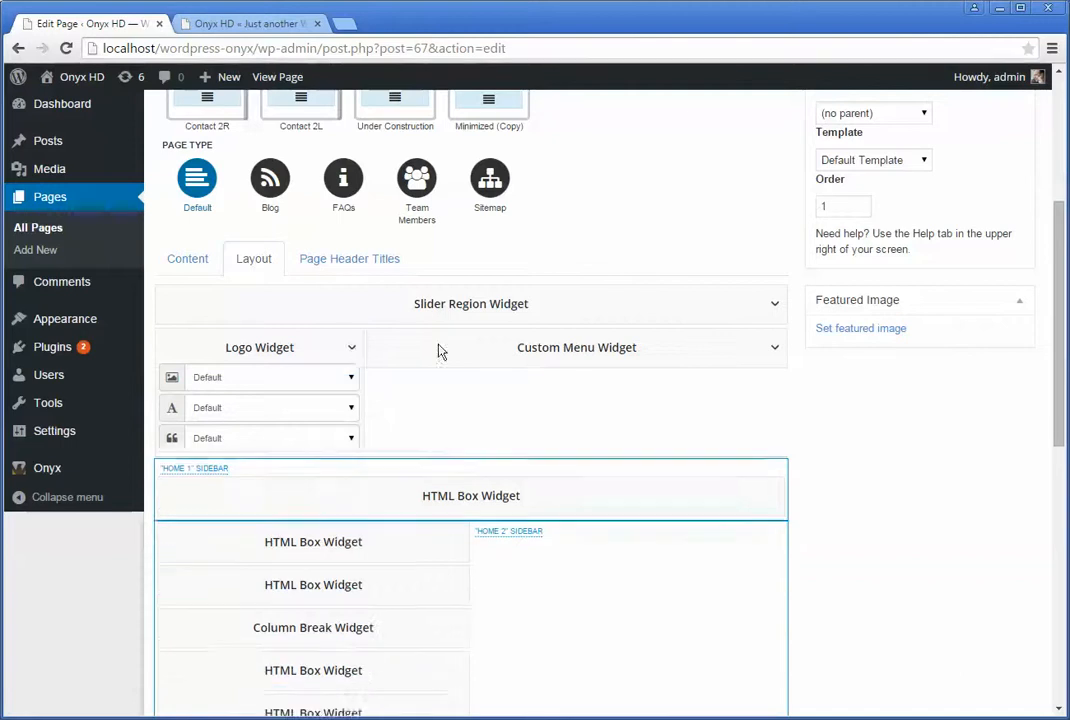
pyautogui.scroll(-3)
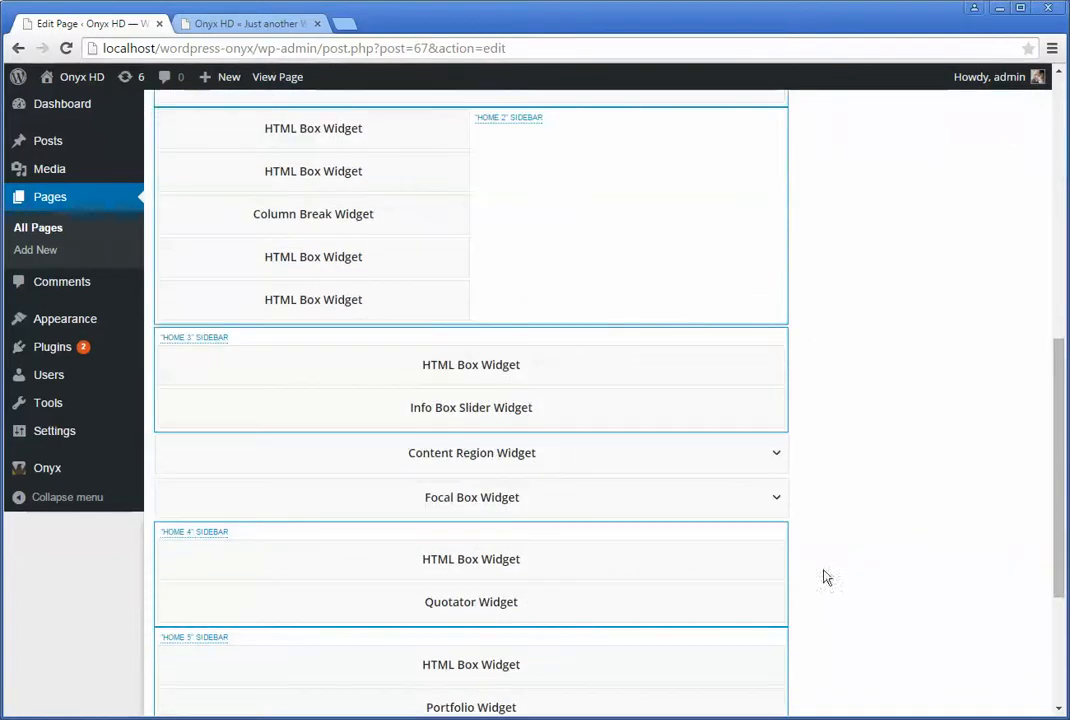
pyautogui.scroll(3)
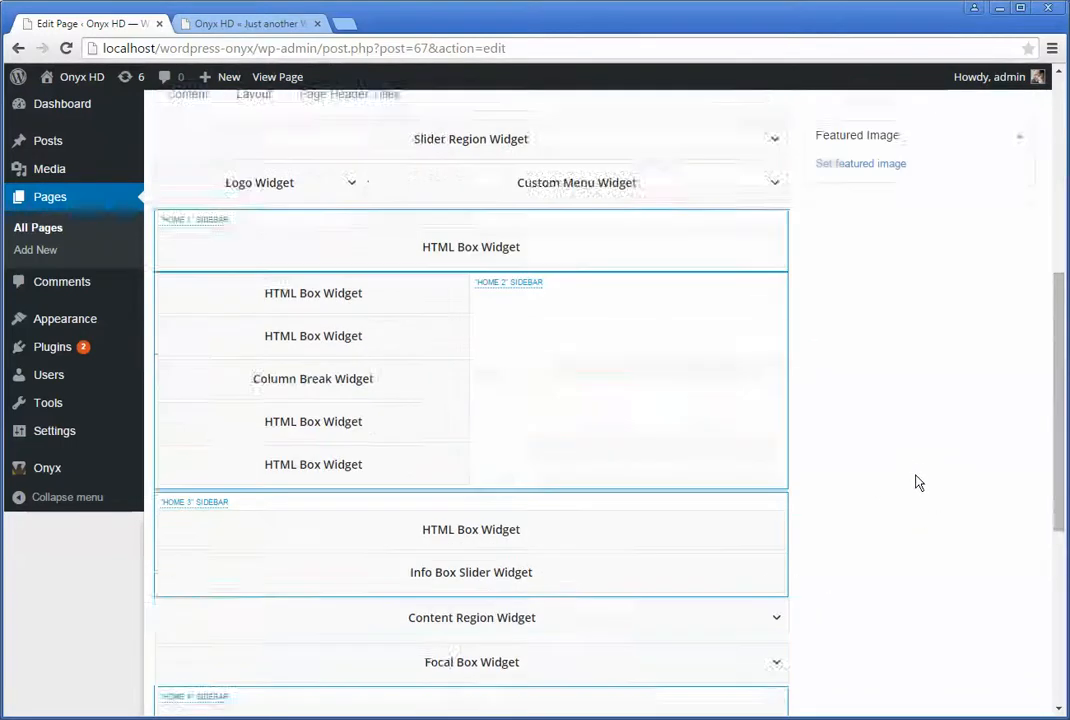
pyautogui.scroll(3)
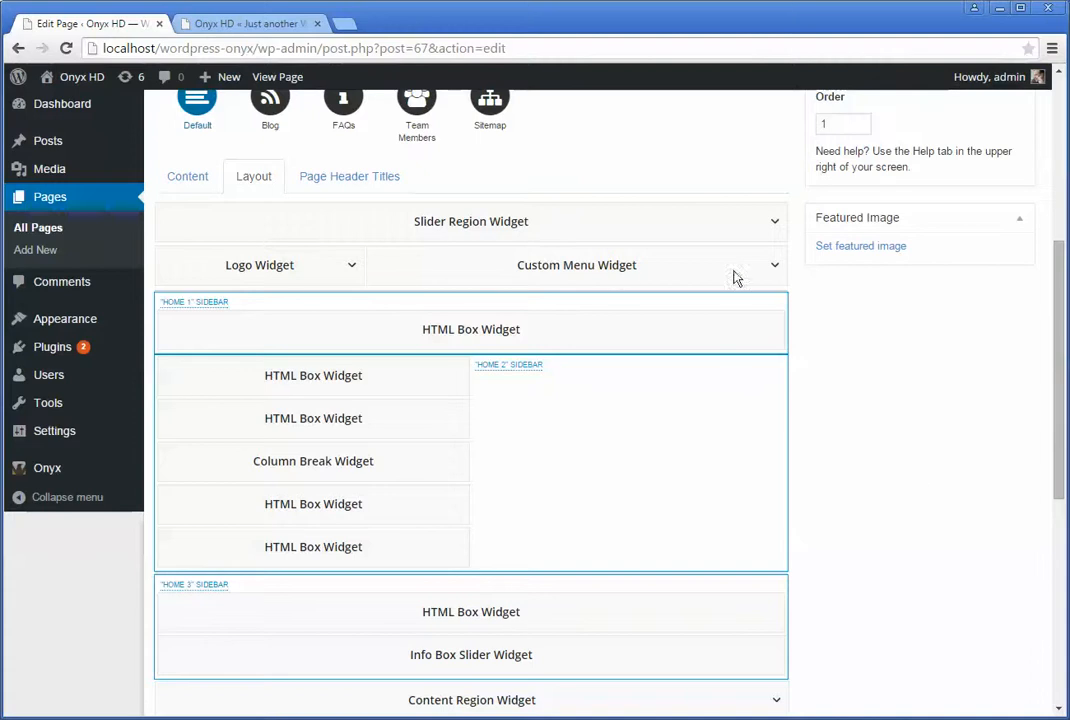
pyautogui.scroll(-3)
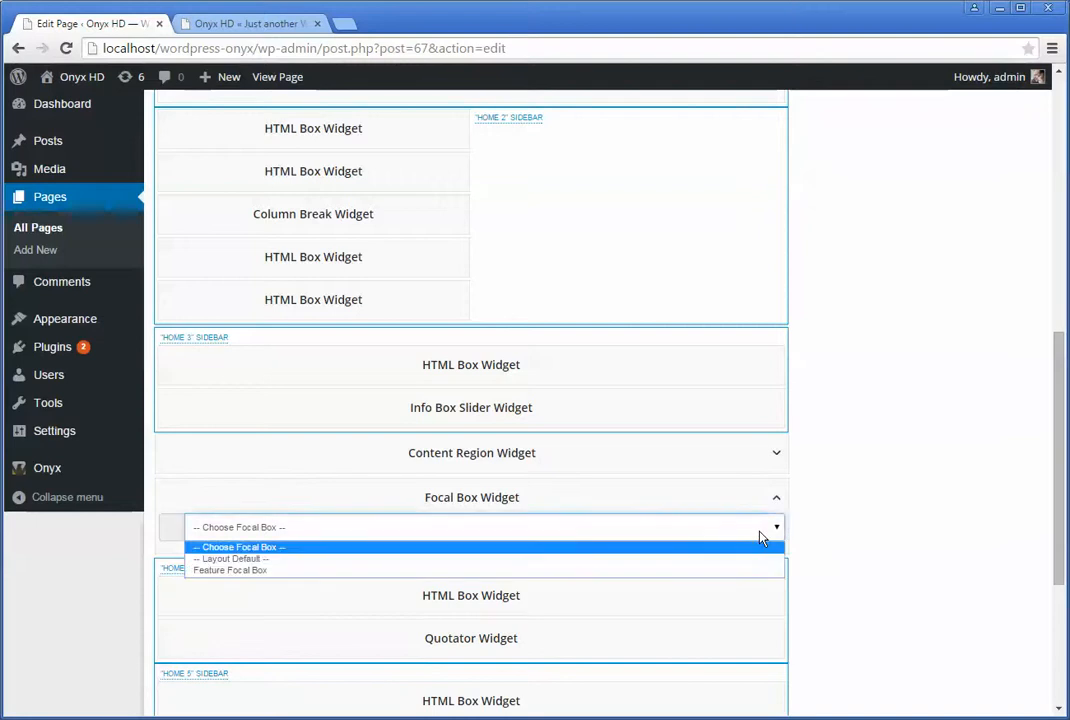
pyautogui.moveTo(858, 528)
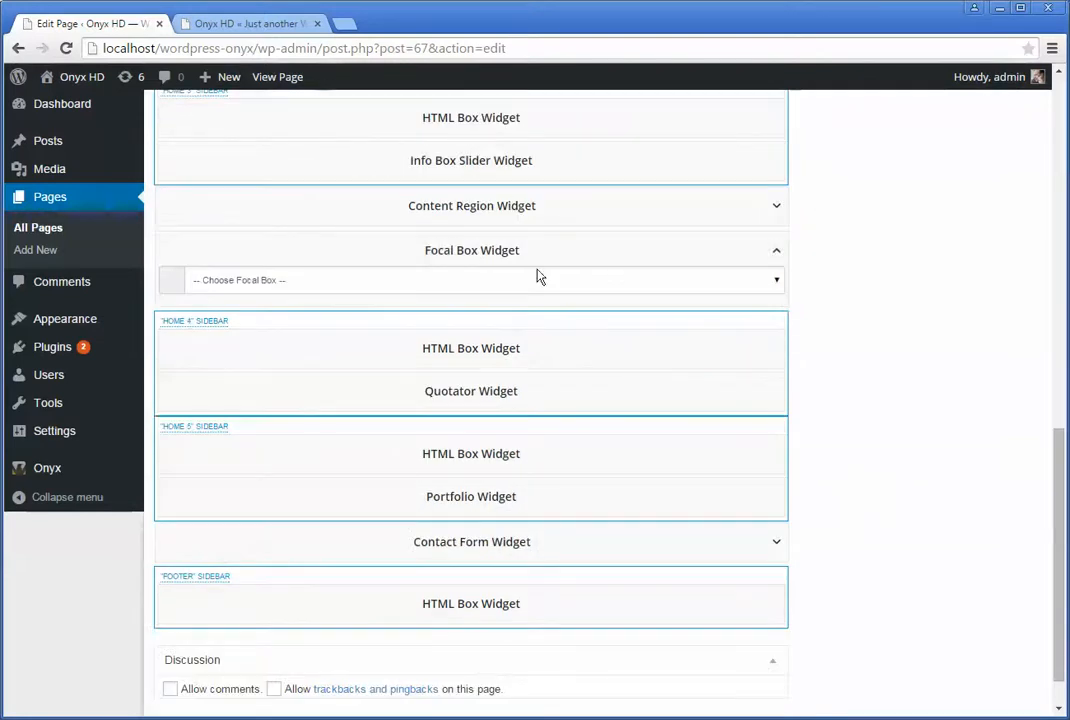
# Choose Feature Focal Box for the Focal Box Widget and update the Home page
pyautogui.click(480, 280)
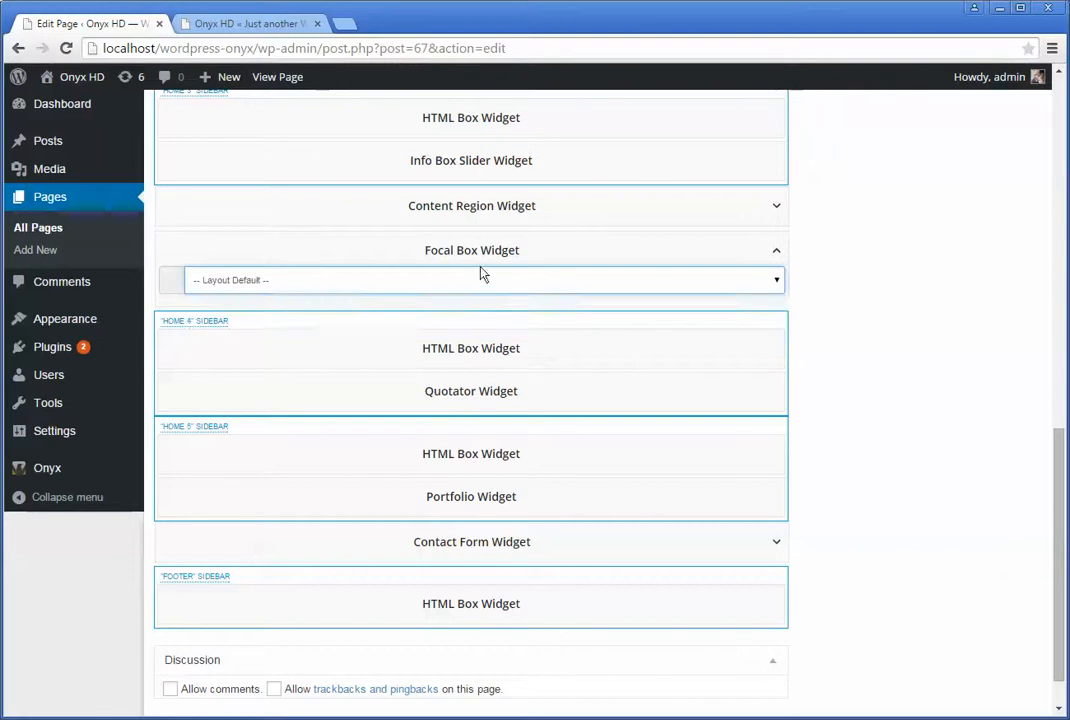
pyautogui.click(480, 280)
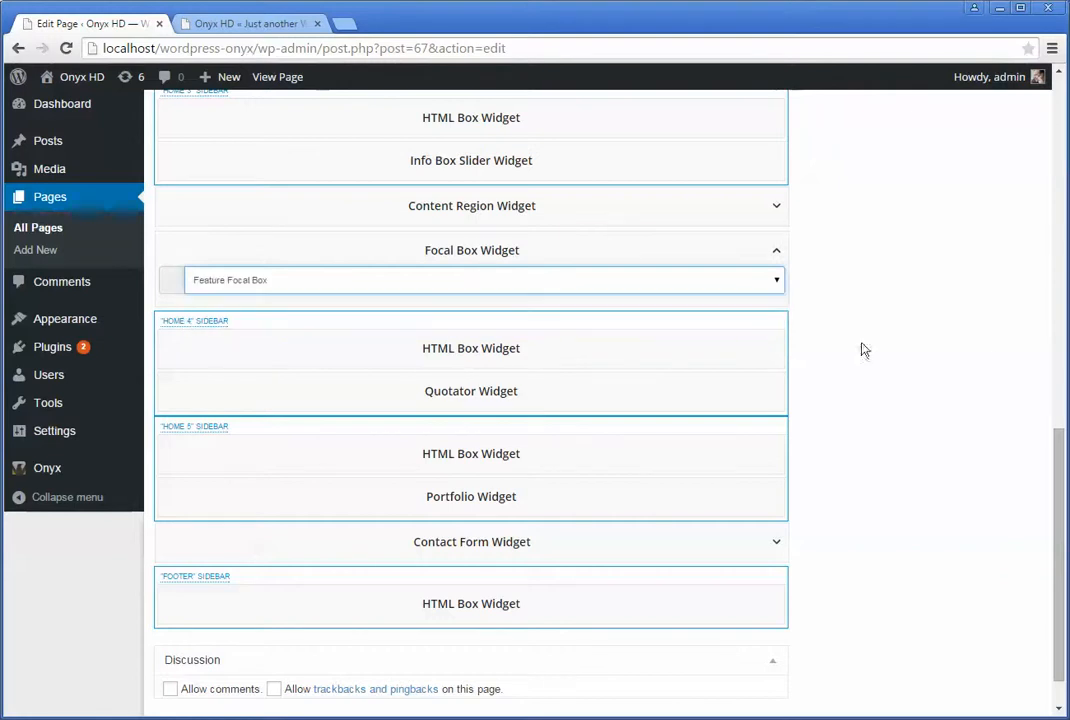
pyautogui.scroll(3)
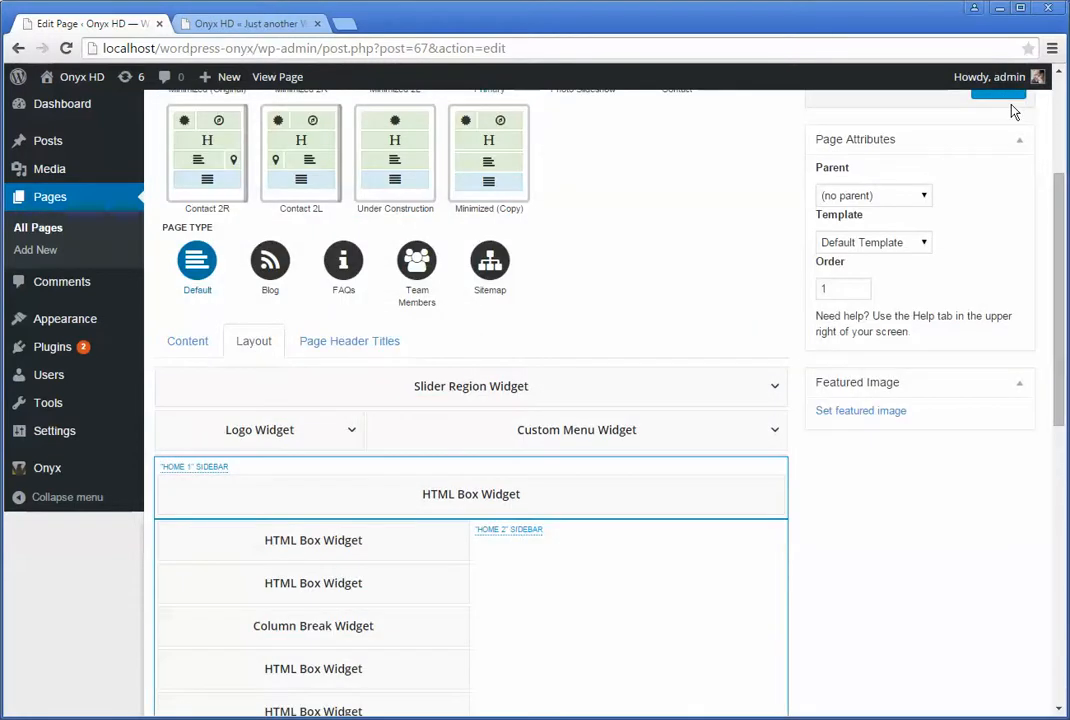
pyautogui.click(248, 24)
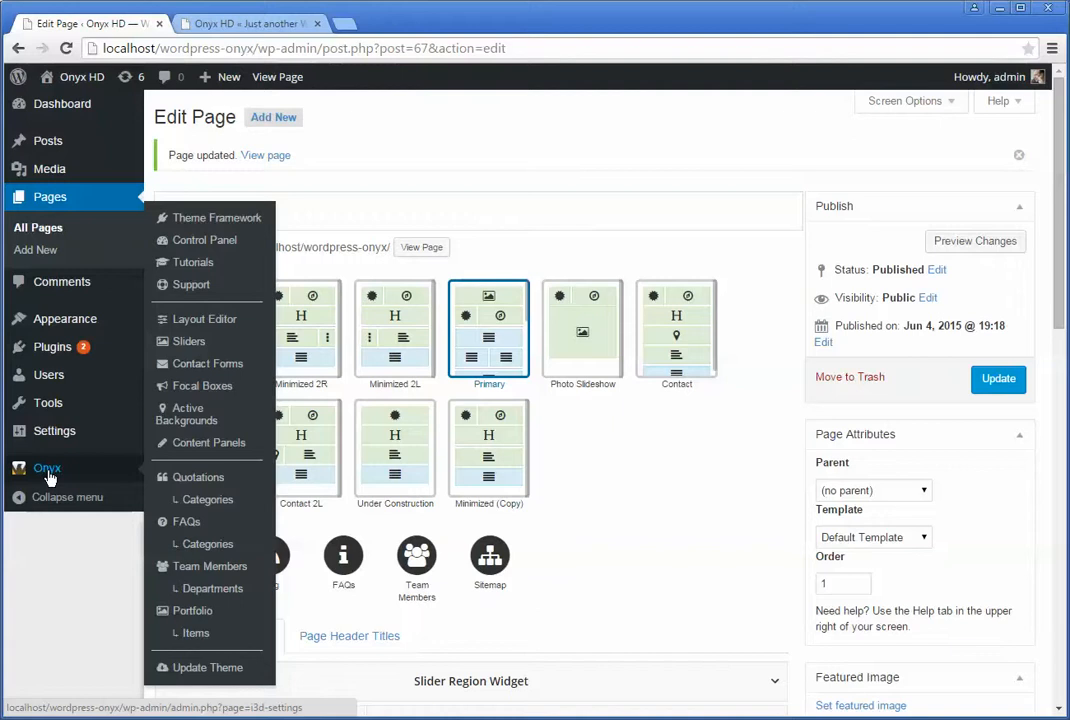
pyautogui.moveTo(204, 318)
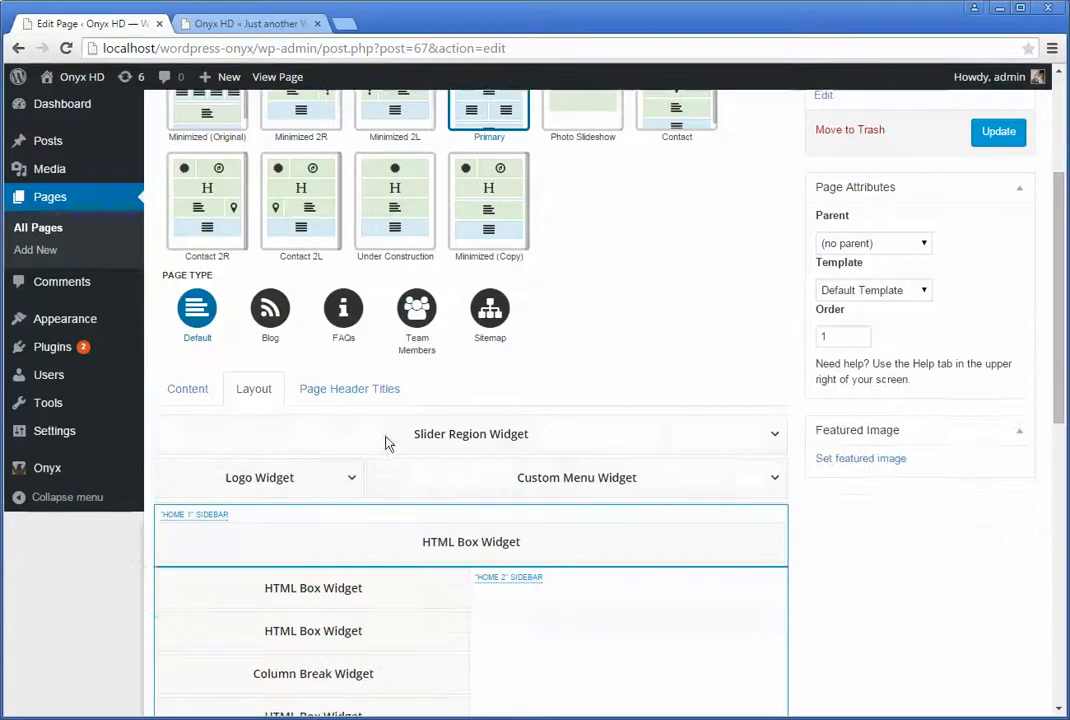
# Scroll the Home page's layout preview down through the widget regions to the footer sidebar
pyautogui.scroll(-3)
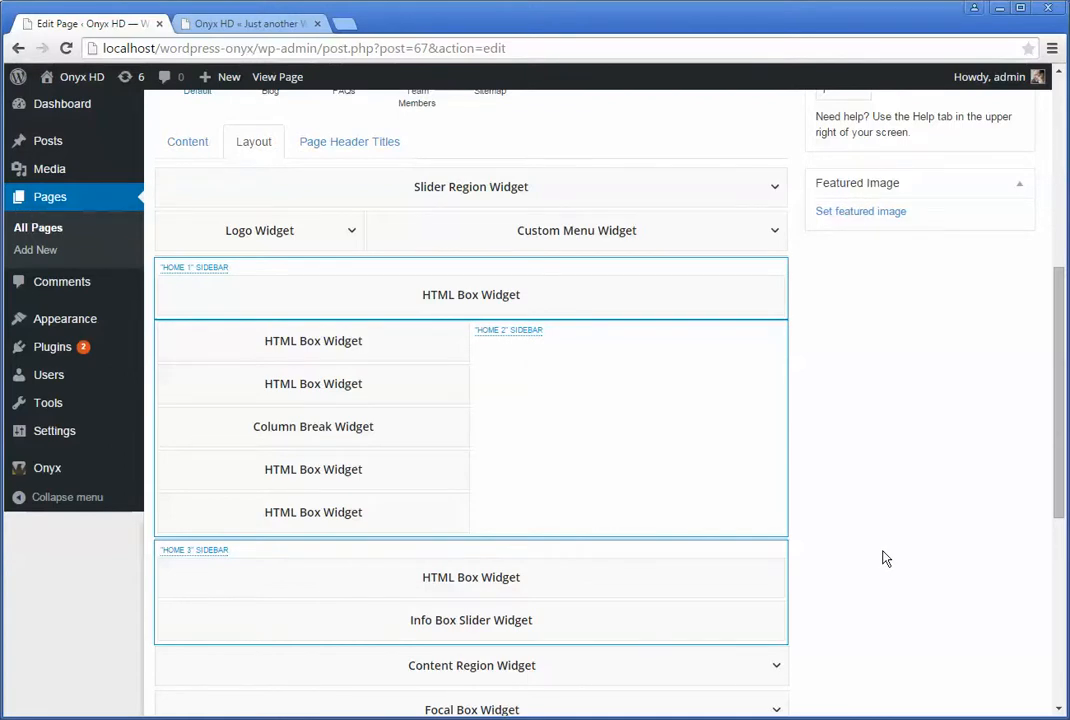
pyautogui.scroll(-3)
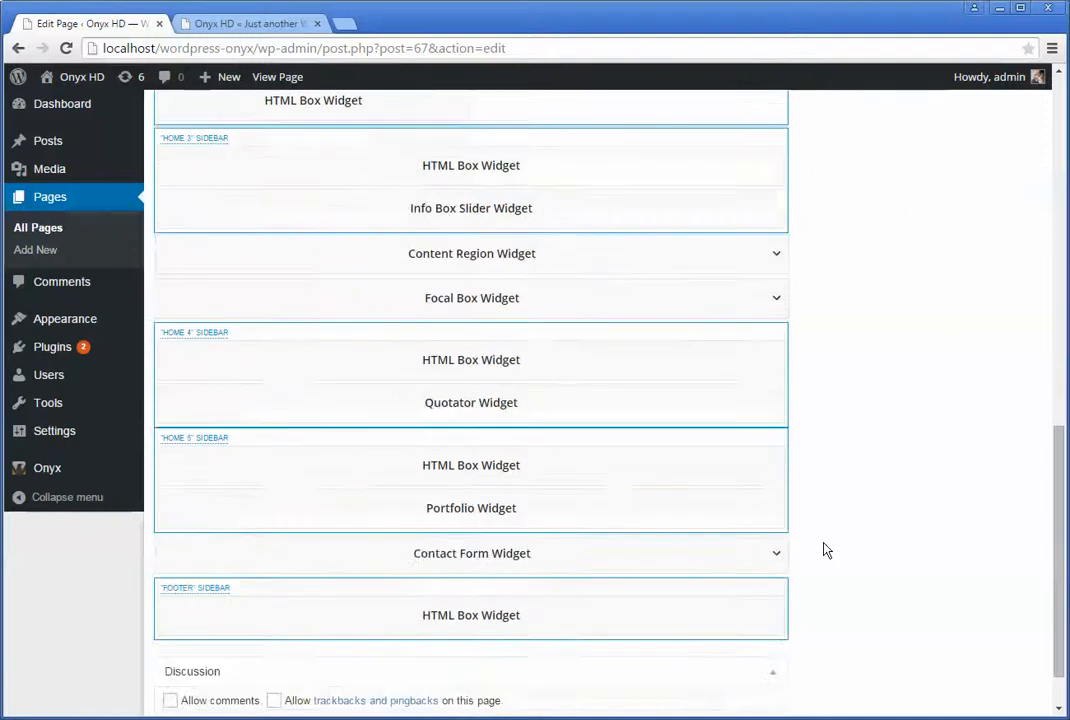
pyautogui.moveTo(620, 376)
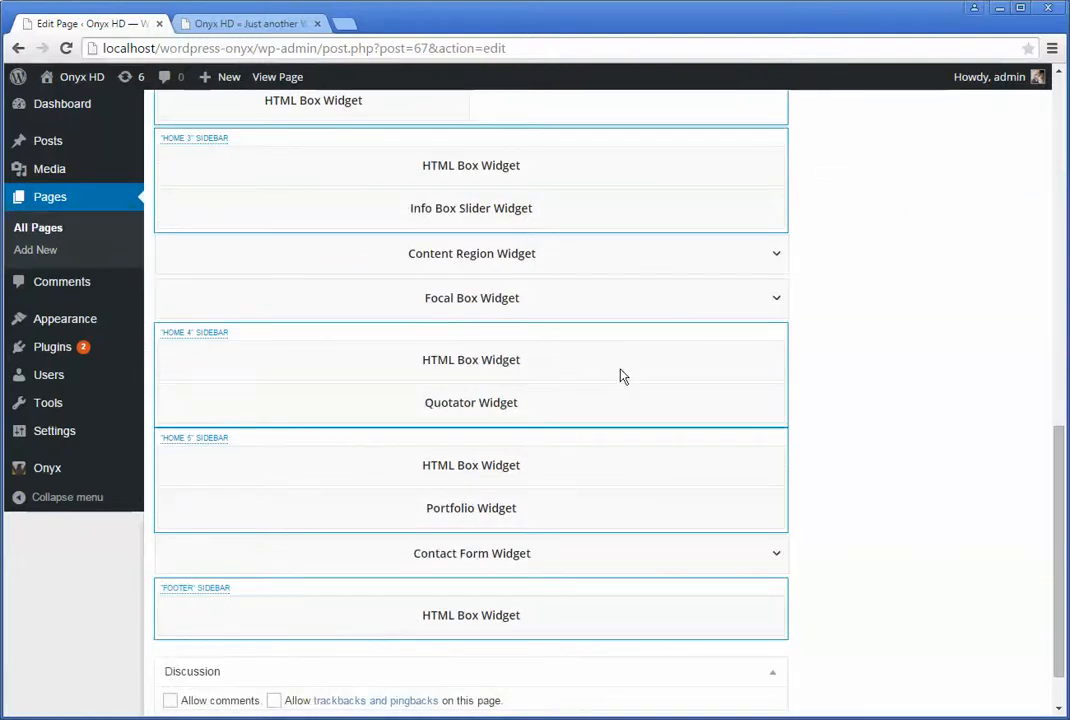
pyautogui.moveTo(420, 384)
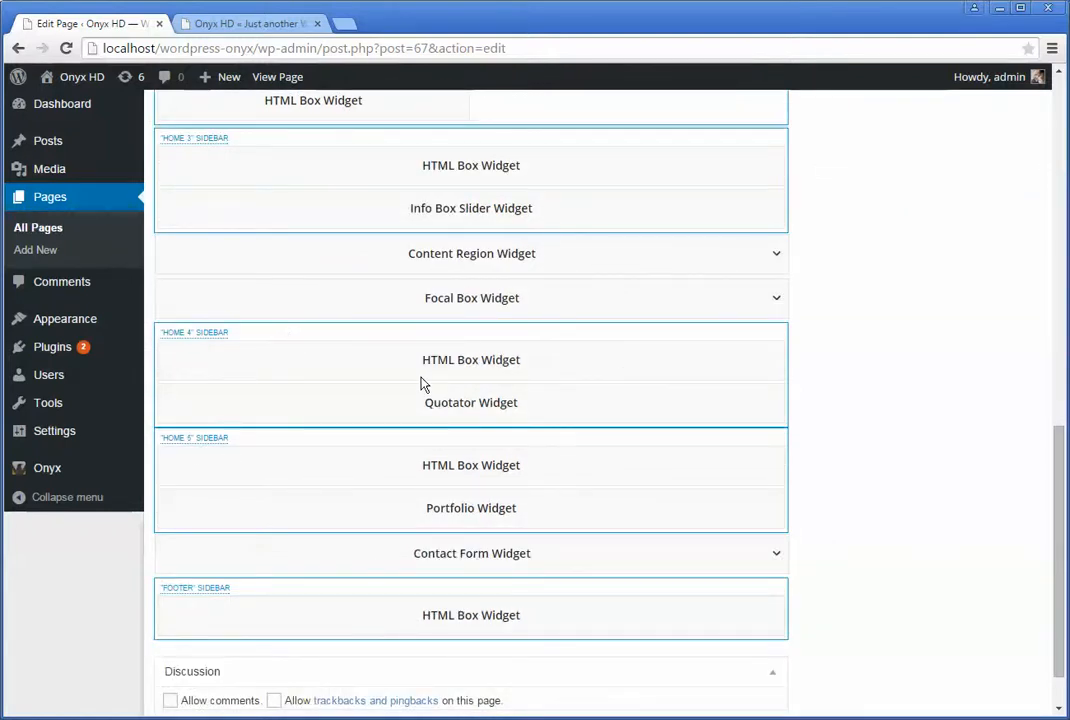
pyautogui.moveTo(184, 332)
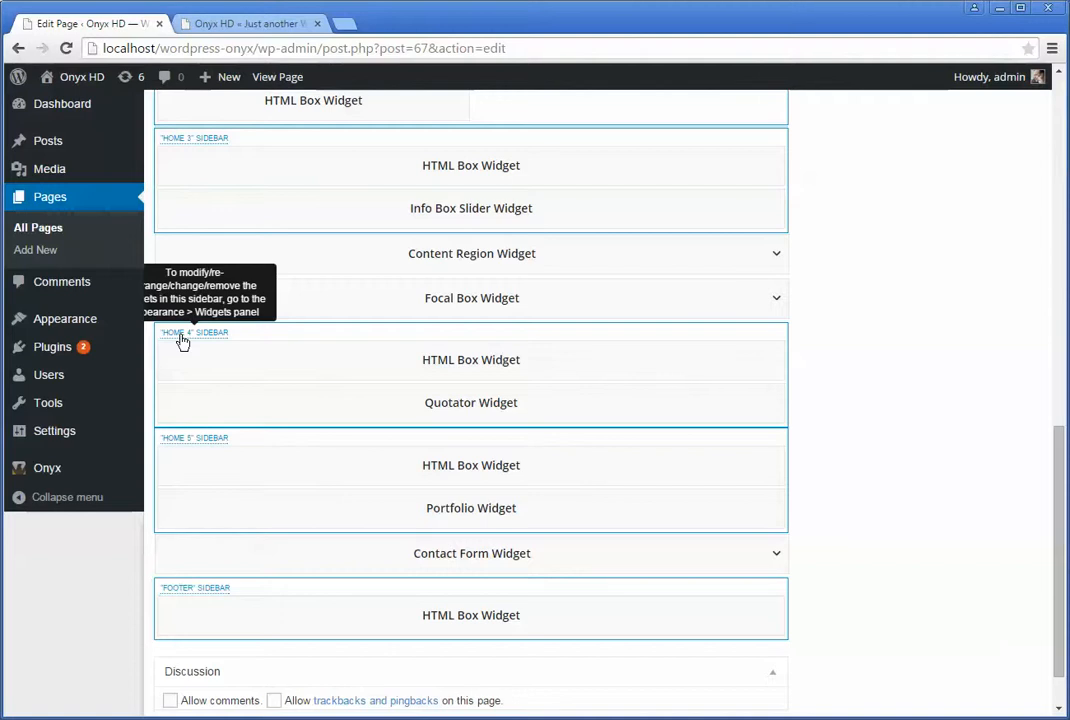
pyautogui.moveTo(400, 438)
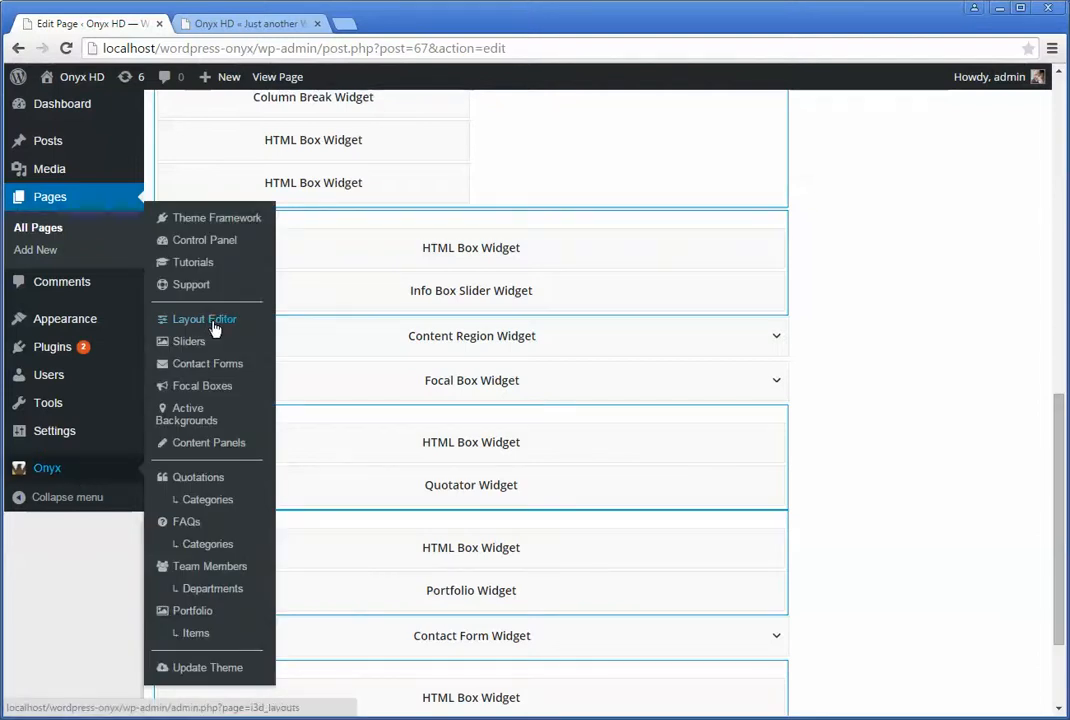
# Via Onyx > Layout Editor, load the Primary layout on its Manage Layout page again
pyautogui.click(204, 318)
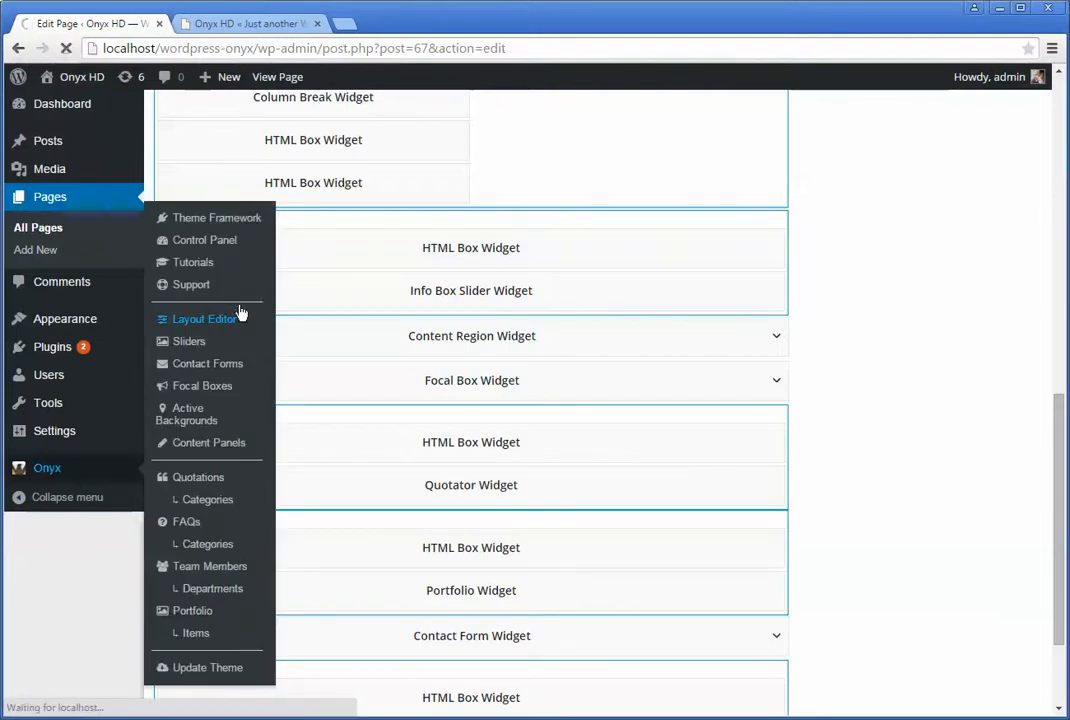
pyautogui.click(204, 318)
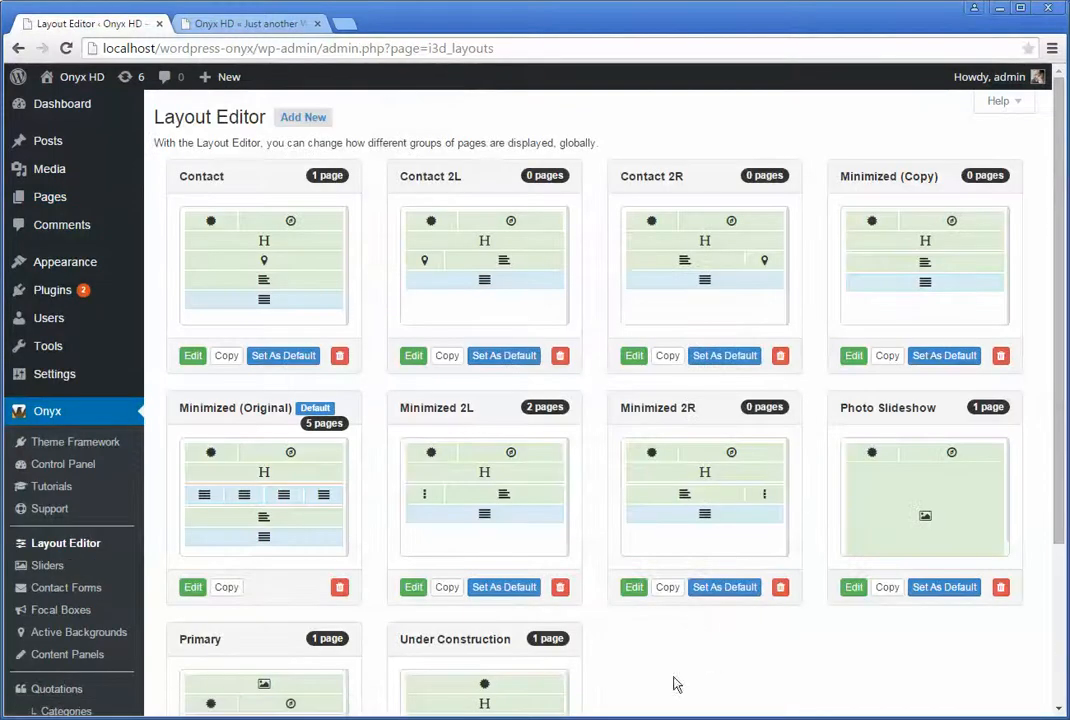
pyautogui.scroll(-3)
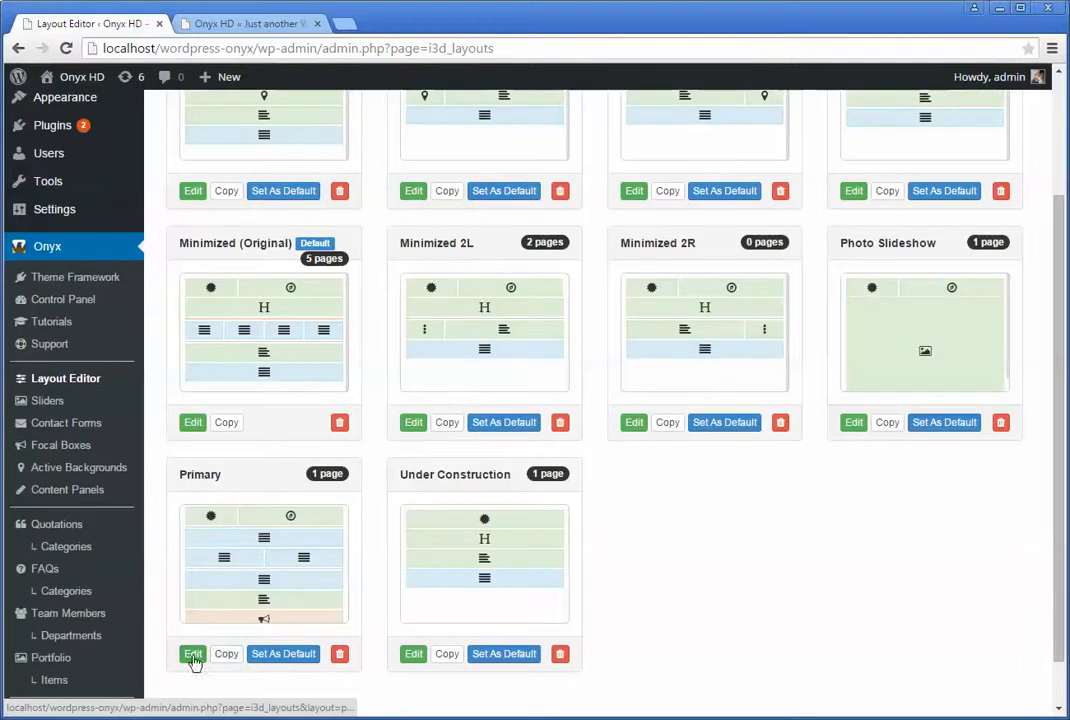
pyautogui.click(192, 652)
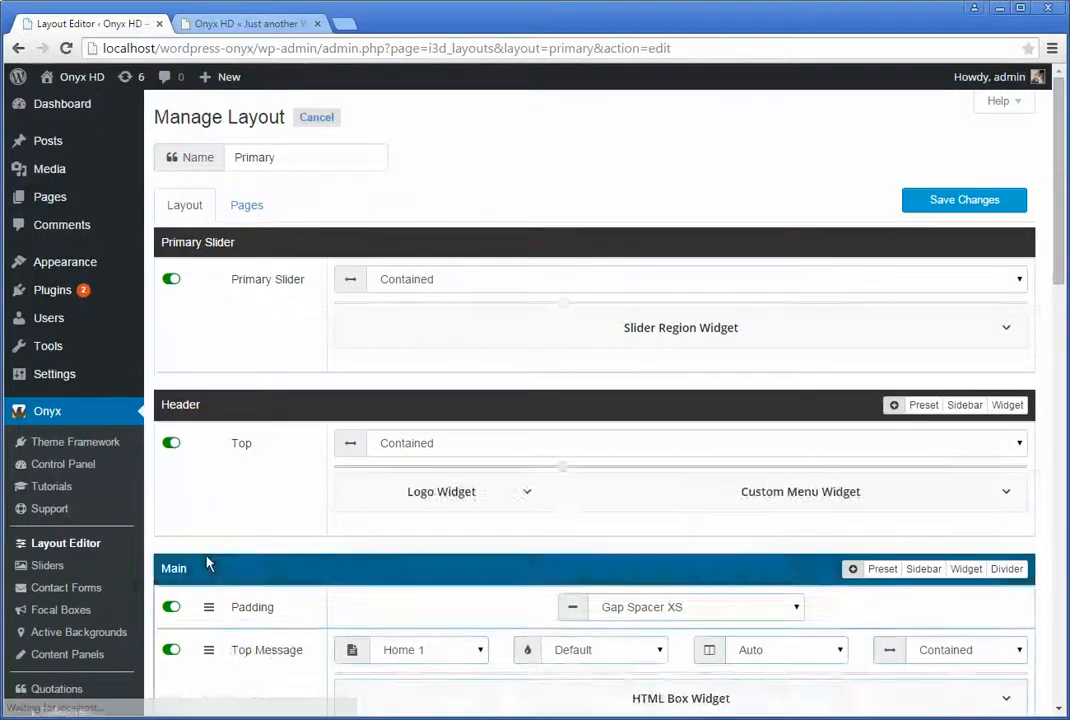
pyautogui.scroll(-3)
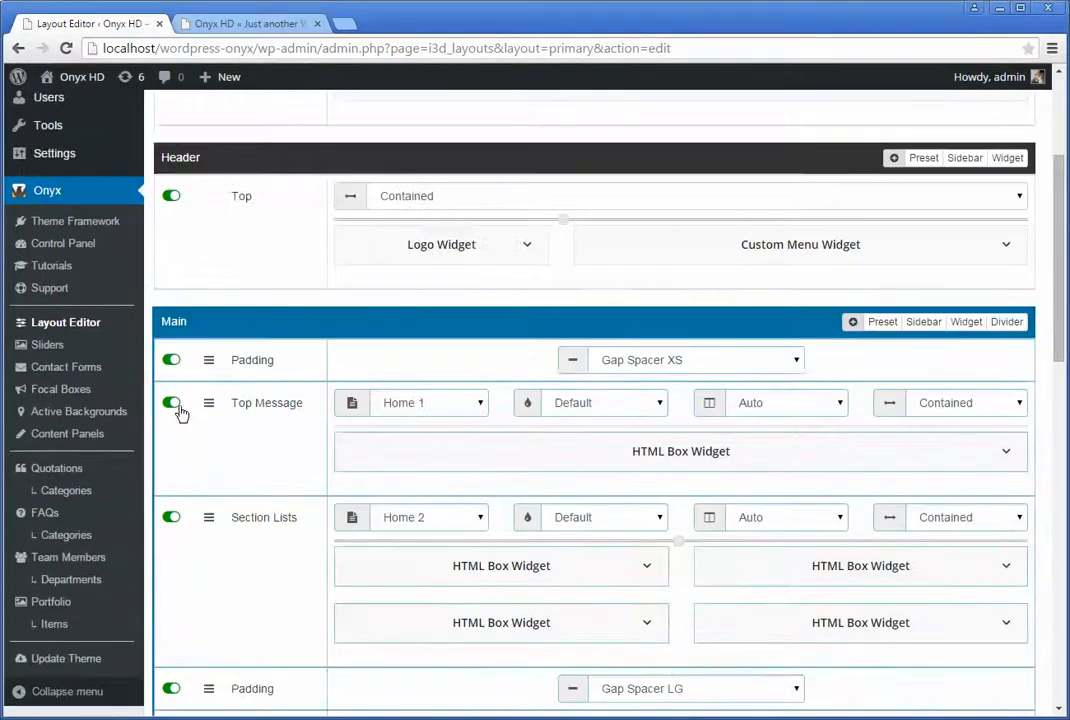
pyautogui.click(172, 402)
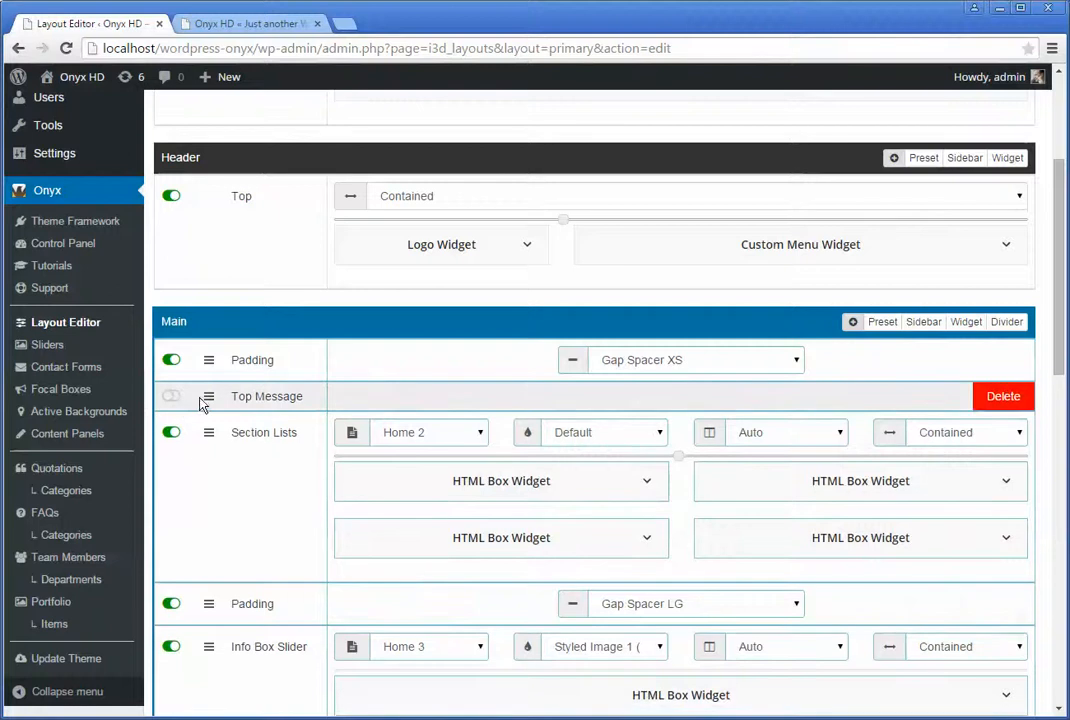
pyautogui.click(172, 396)
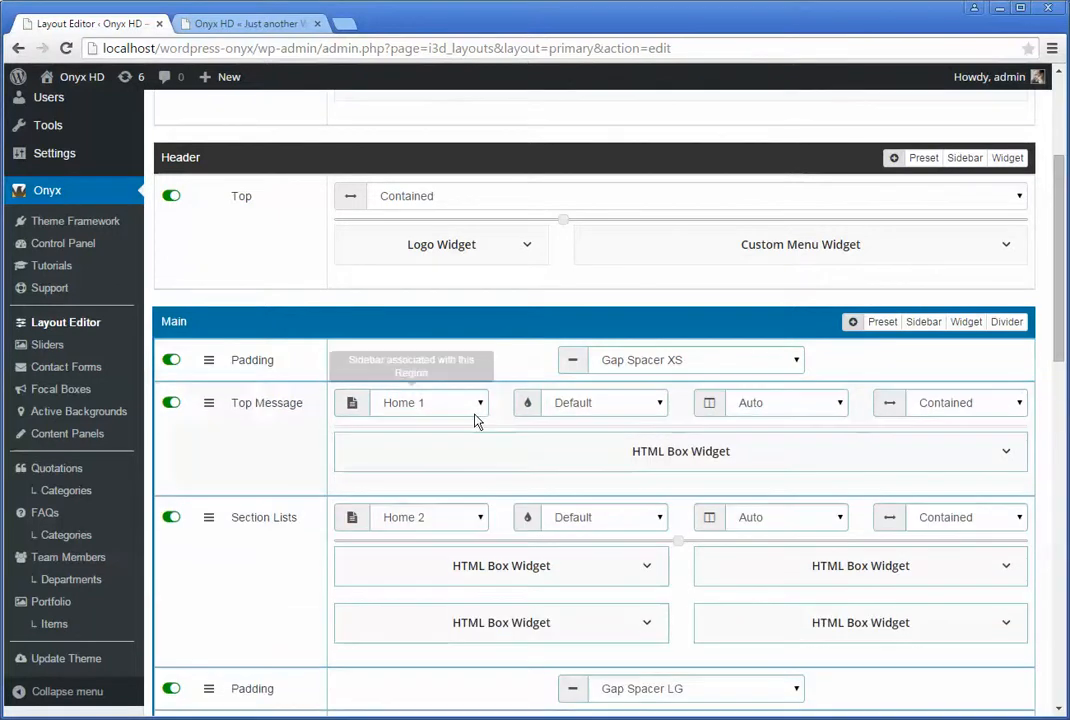
pyautogui.click(430, 402)
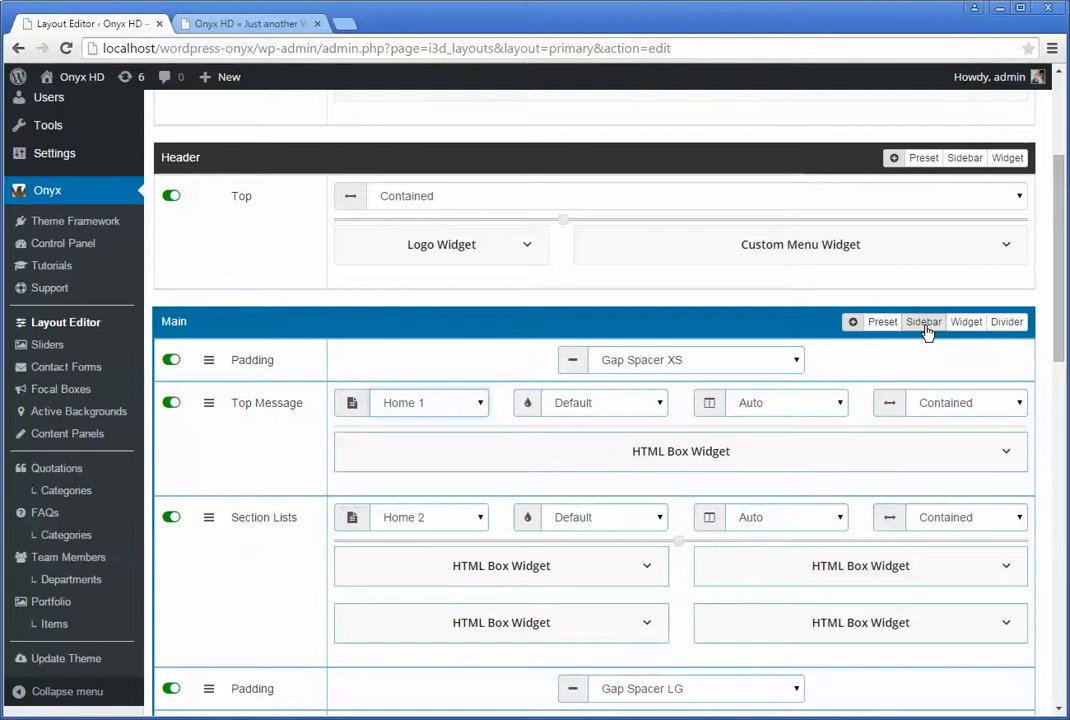
pyautogui.moveTo(858, 364)
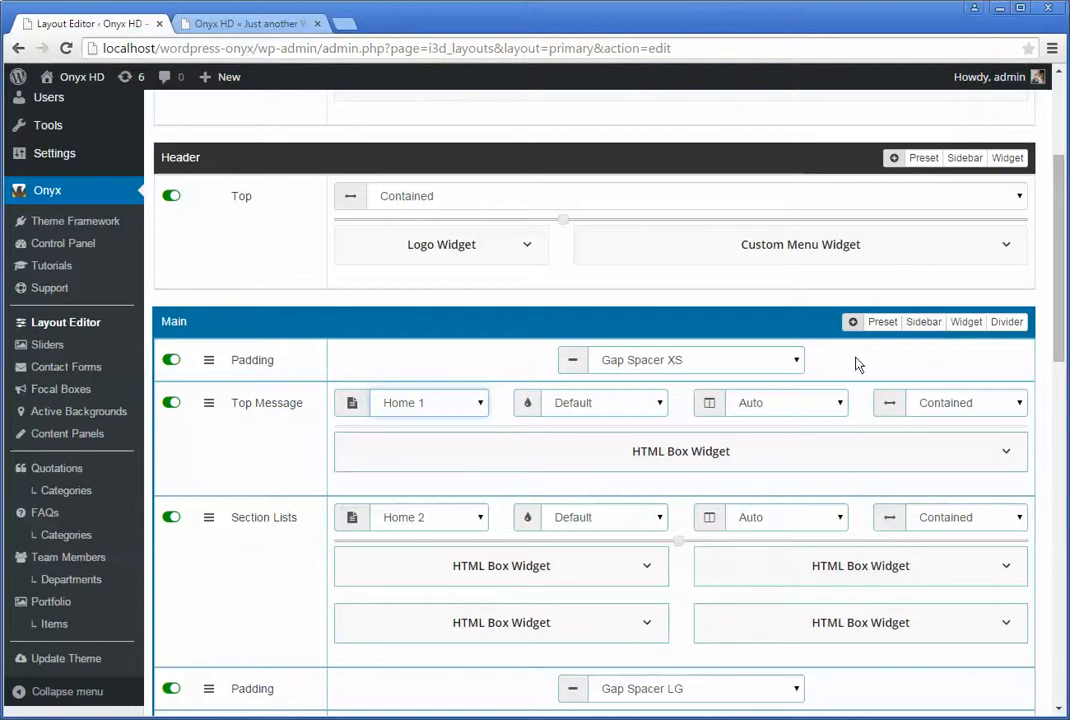
pyautogui.moveTo(966, 320)
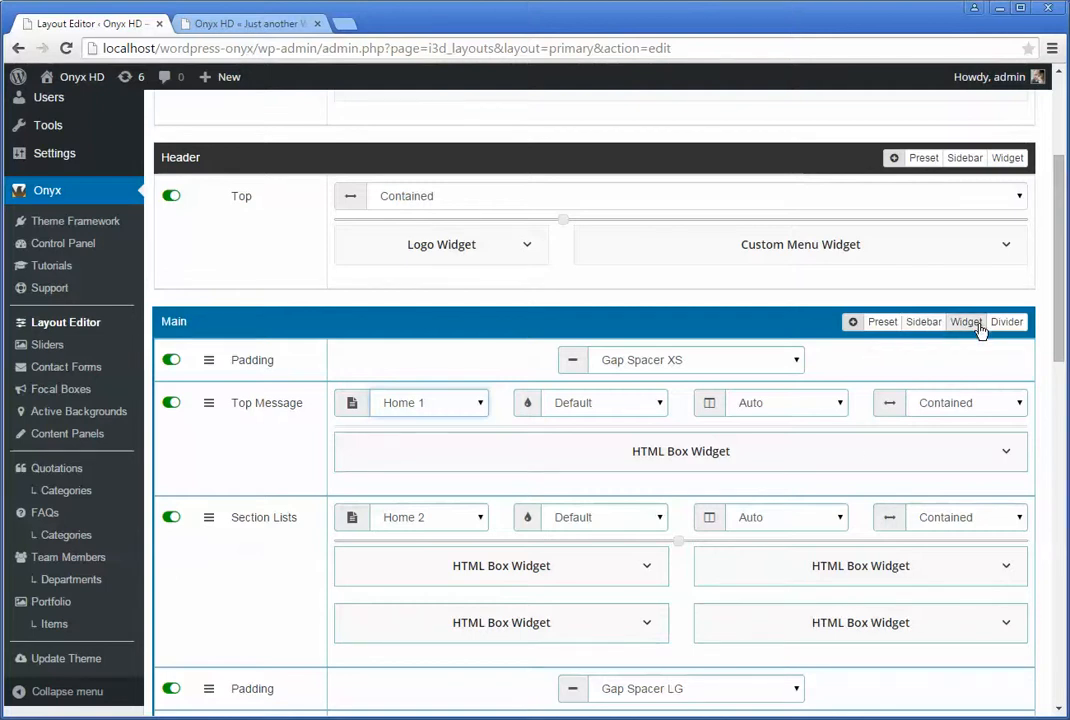
pyautogui.moveTo(1006, 320)
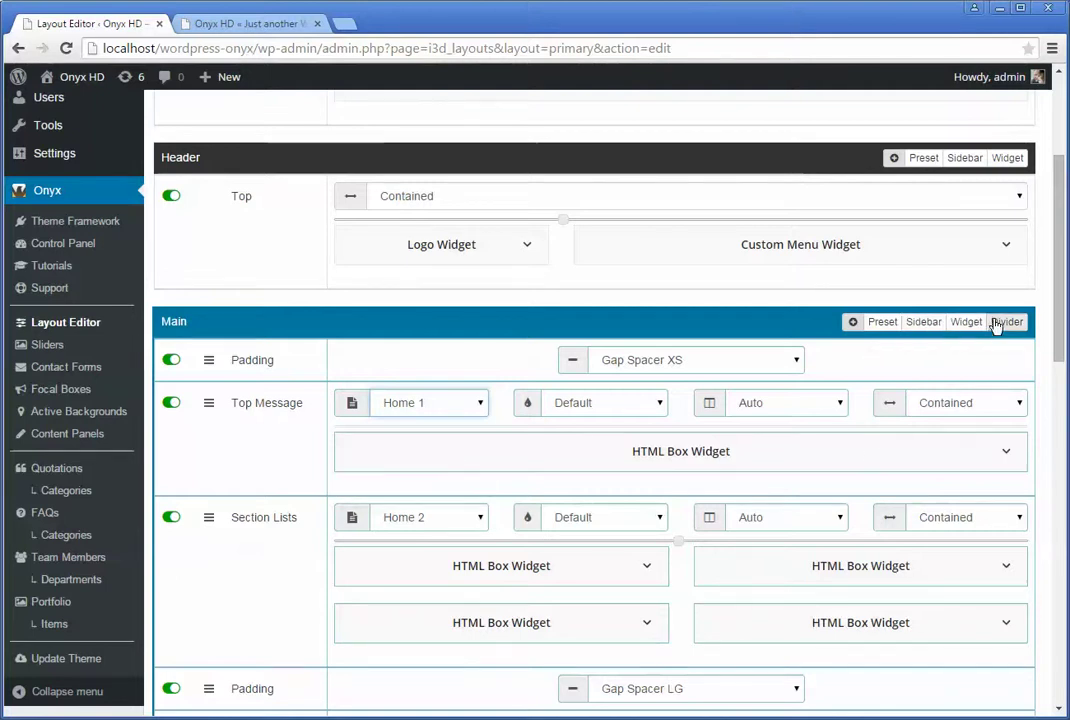
pyautogui.scroll(-3)
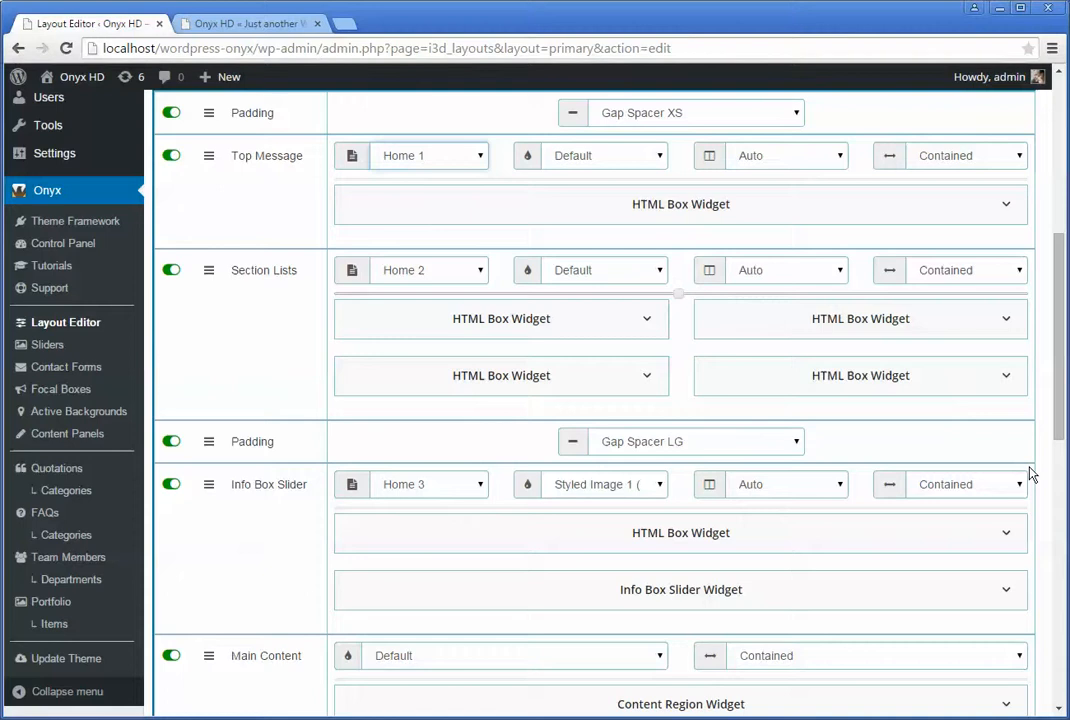
pyautogui.moveTo(176, 384)
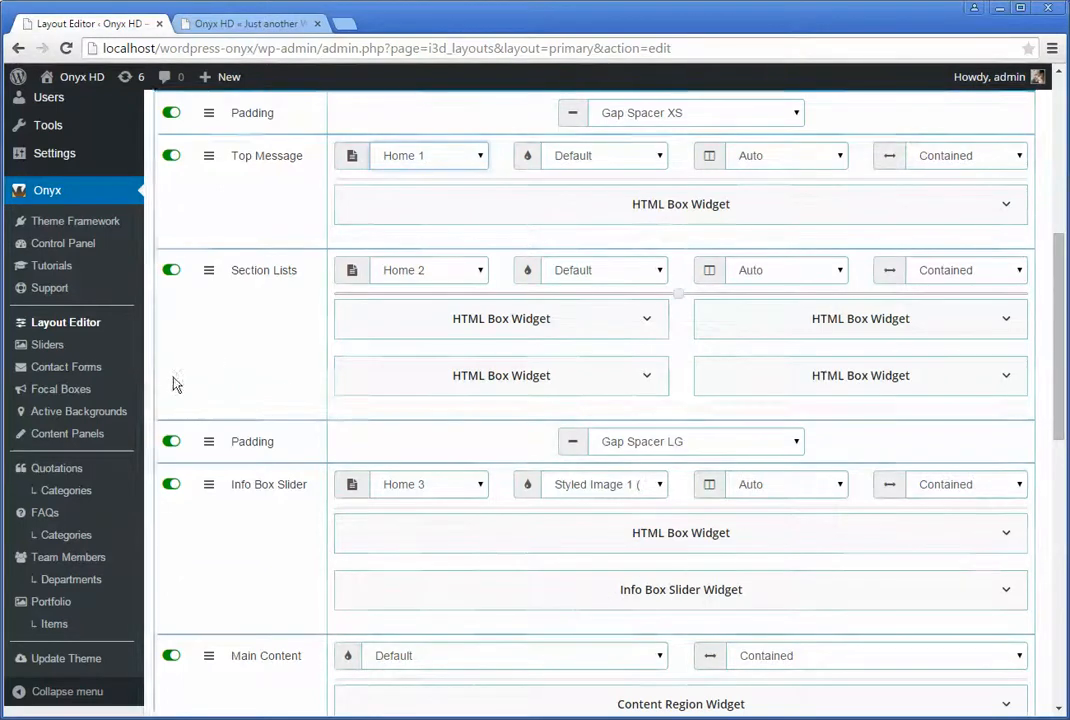
pyautogui.moveTo(284, 374)
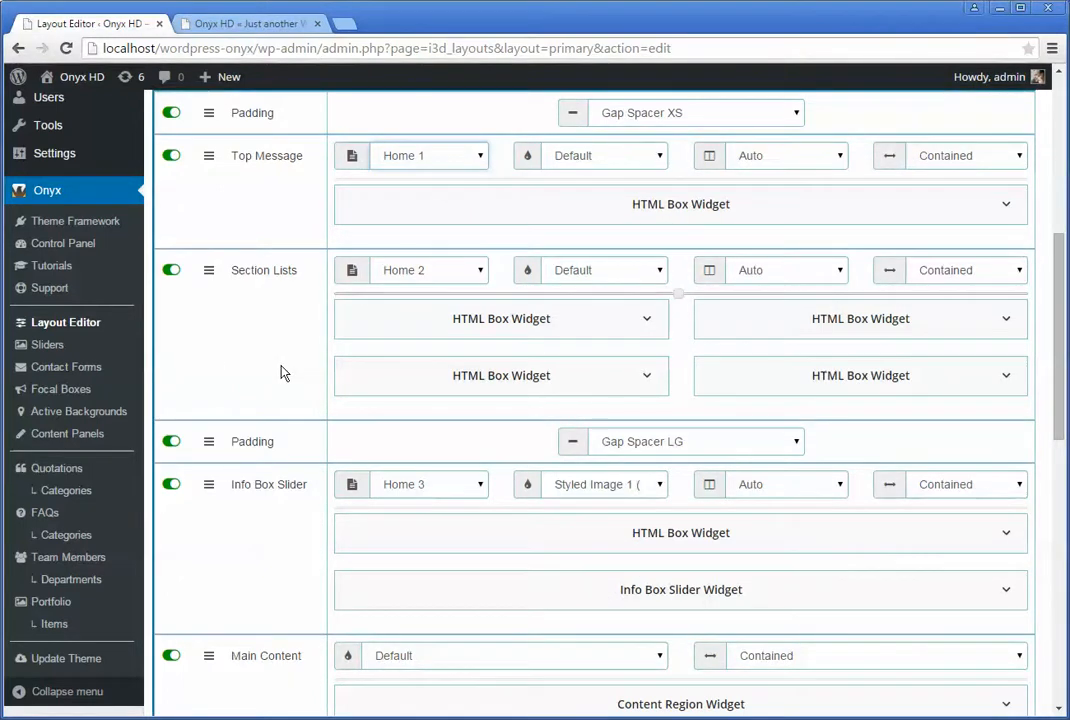
pyautogui.scroll(3)
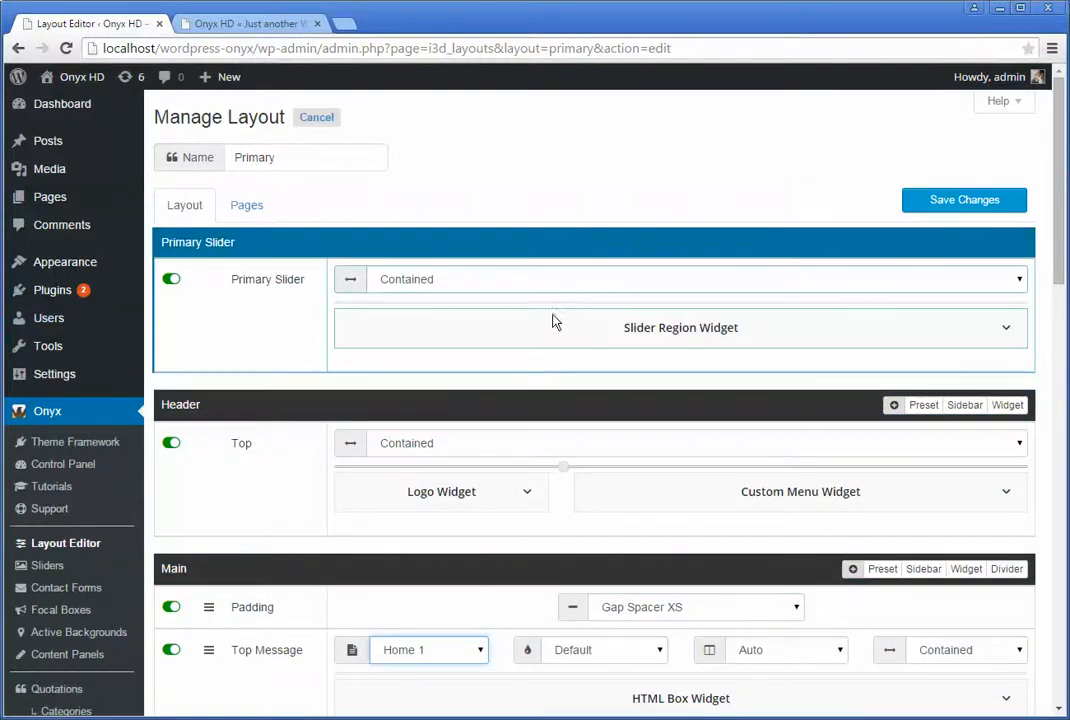
pyautogui.moveTo(290, 520)
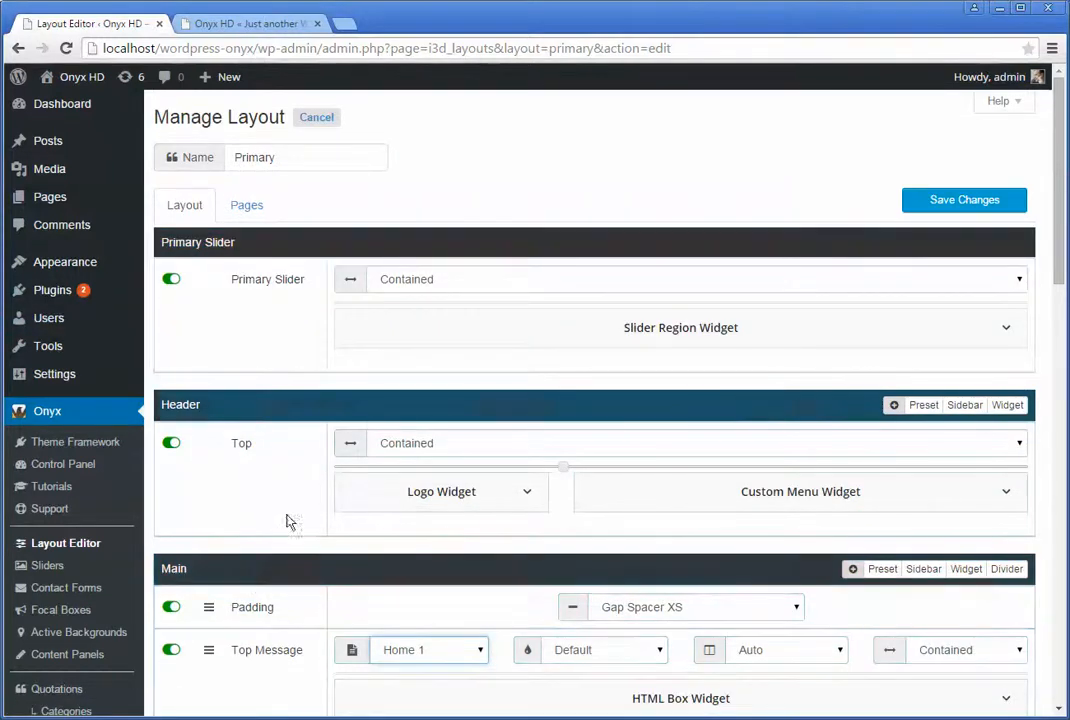
pyautogui.moveTo(668, 544)
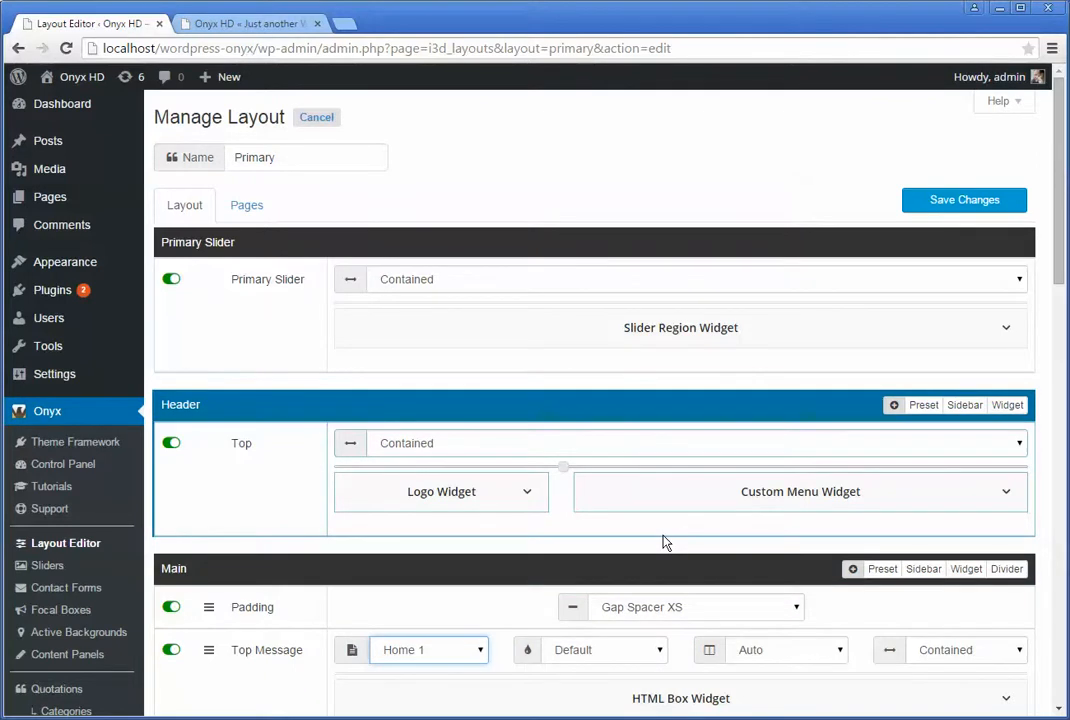
pyautogui.moveTo(964, 404)
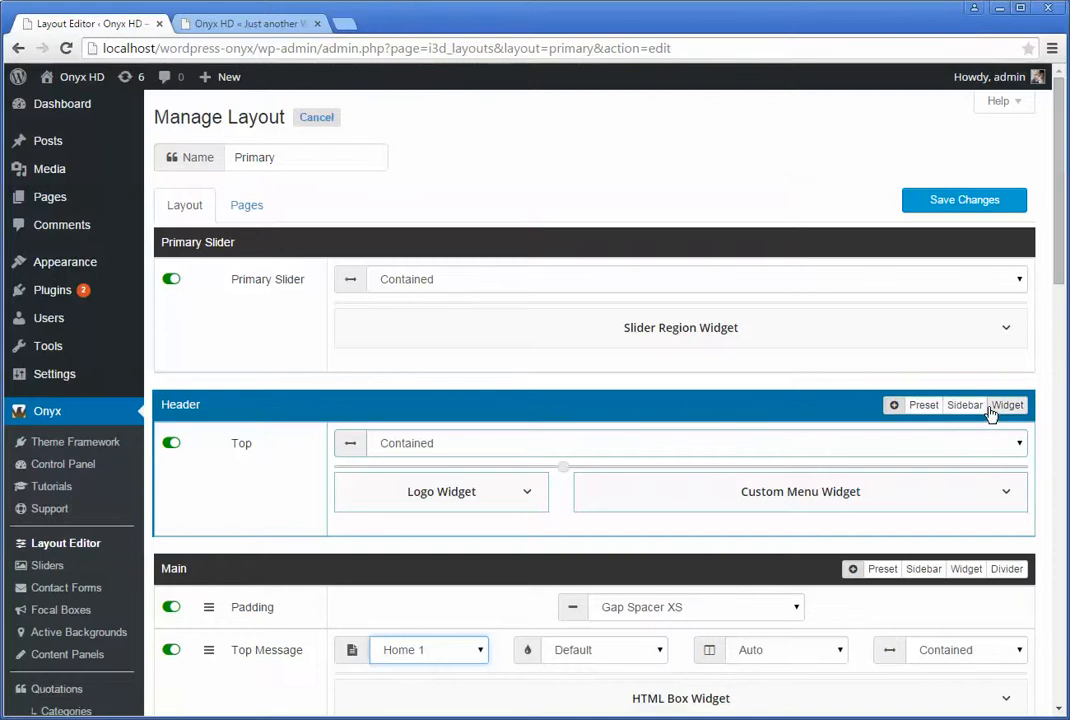
pyautogui.moveTo(924, 404)
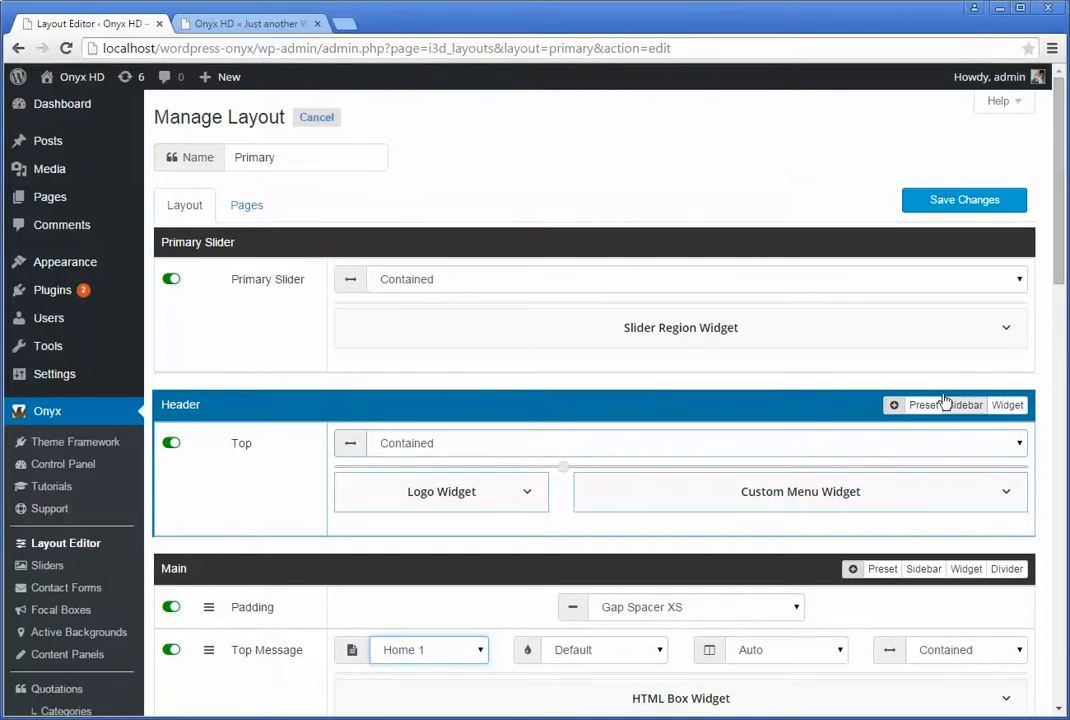